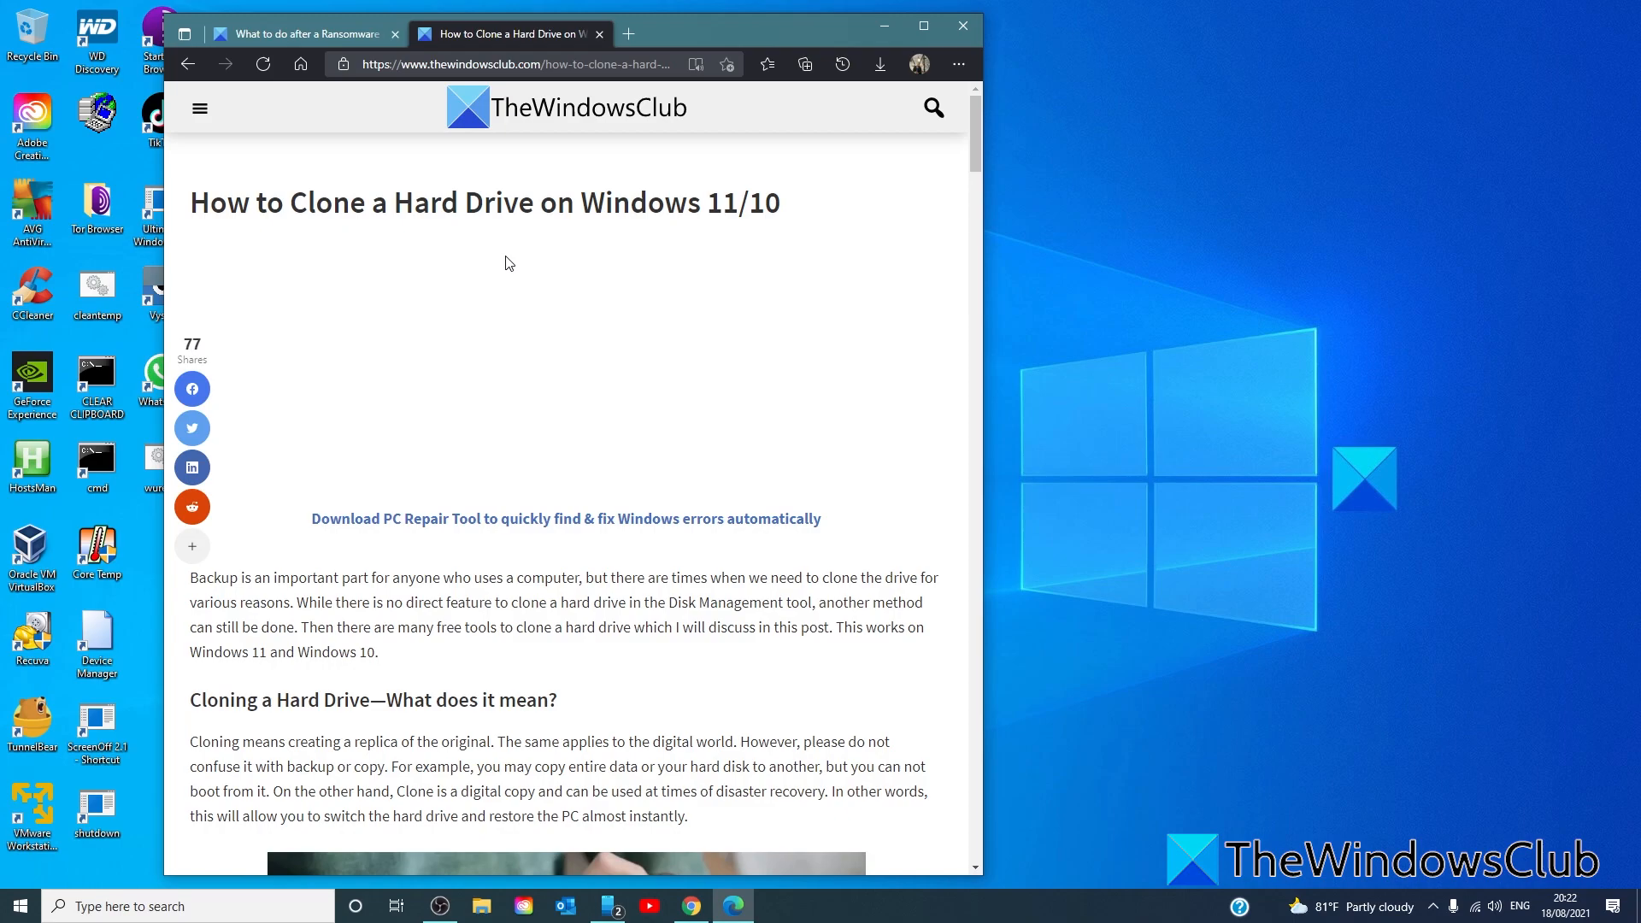
- Close the Clone a Hard Drive article tab, leaving the ransomware recovery article
{"action": "left_click", "coordinate": [598, 34]}
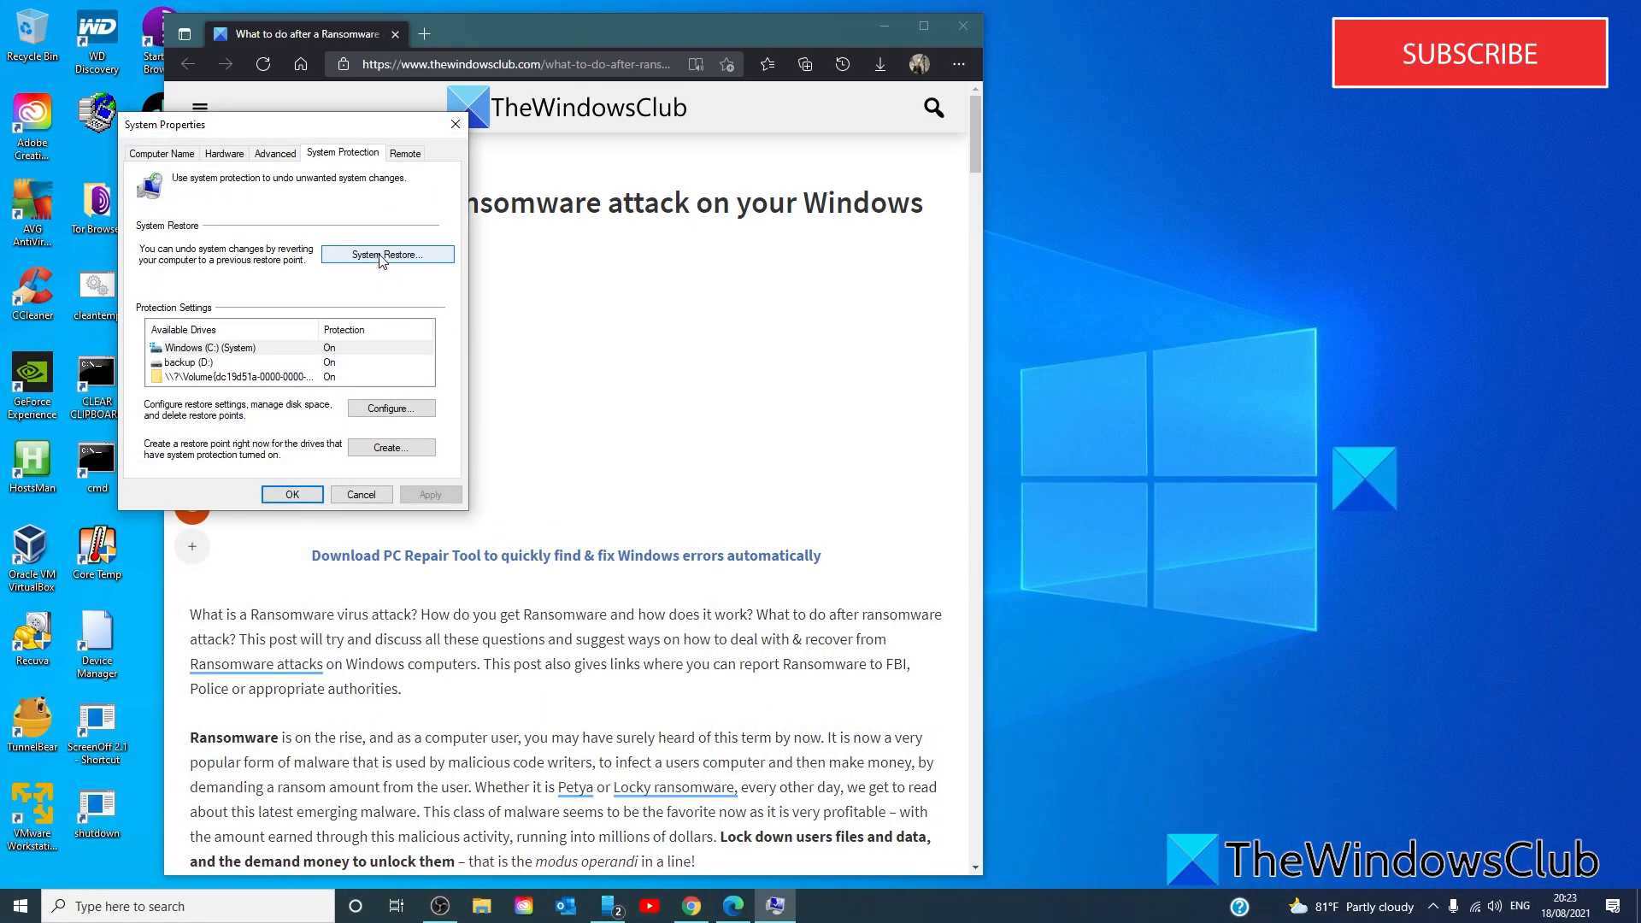
- Launch System Restore and list all restore points with Show more restore points
{"action": "left_click", "coordinate": [386, 255]}
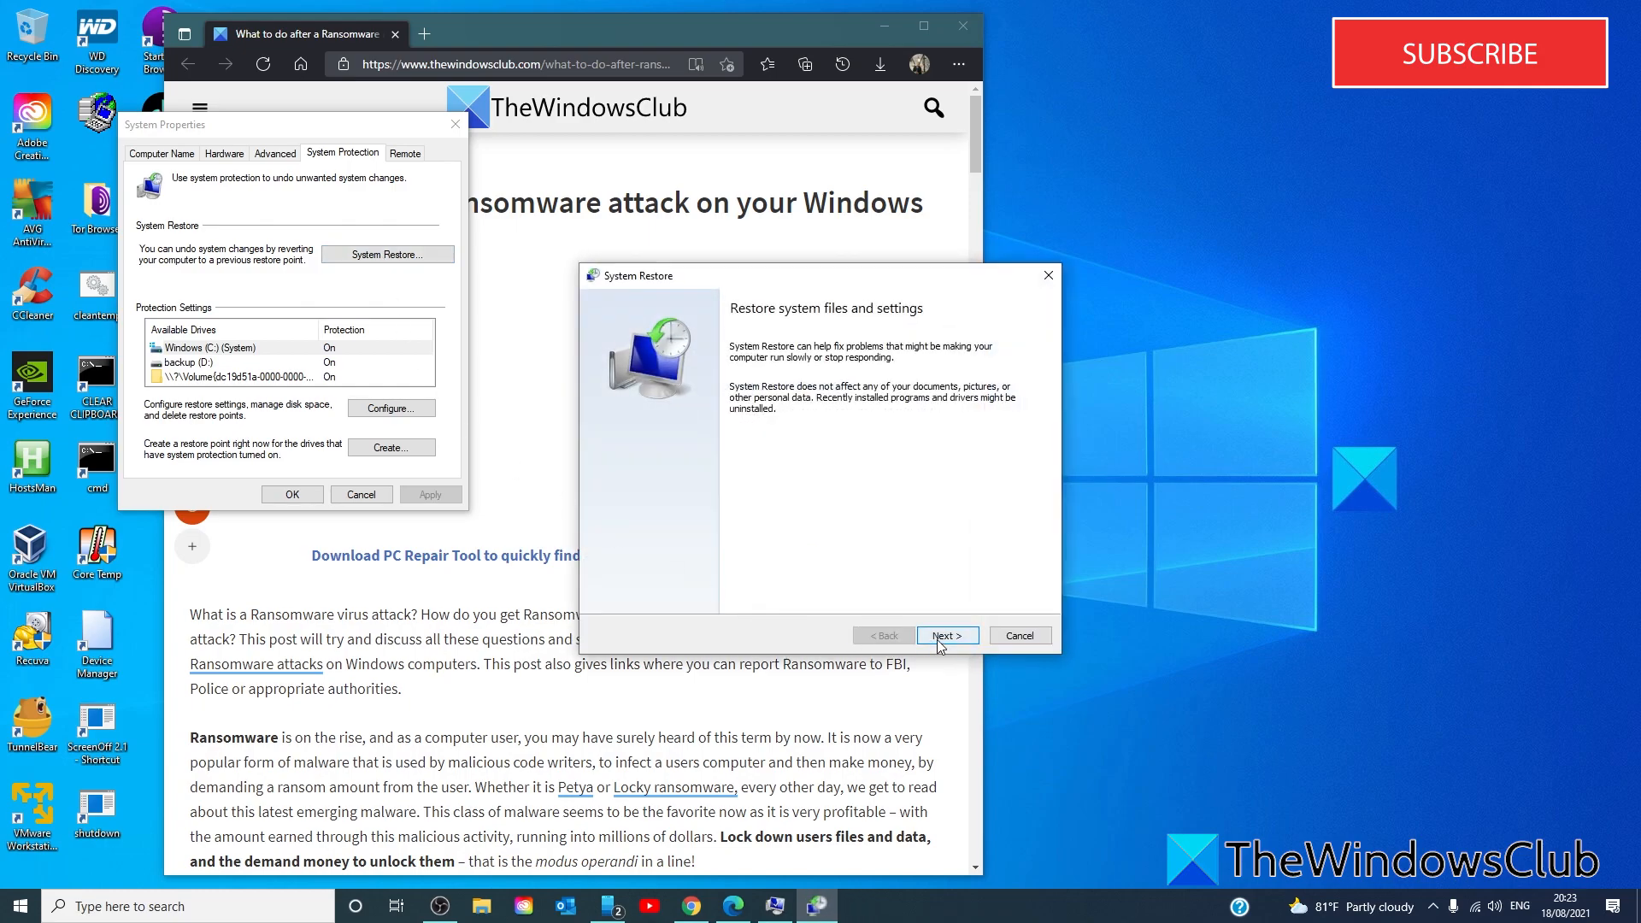
{"action": "left_click", "coordinate": [944, 635]}
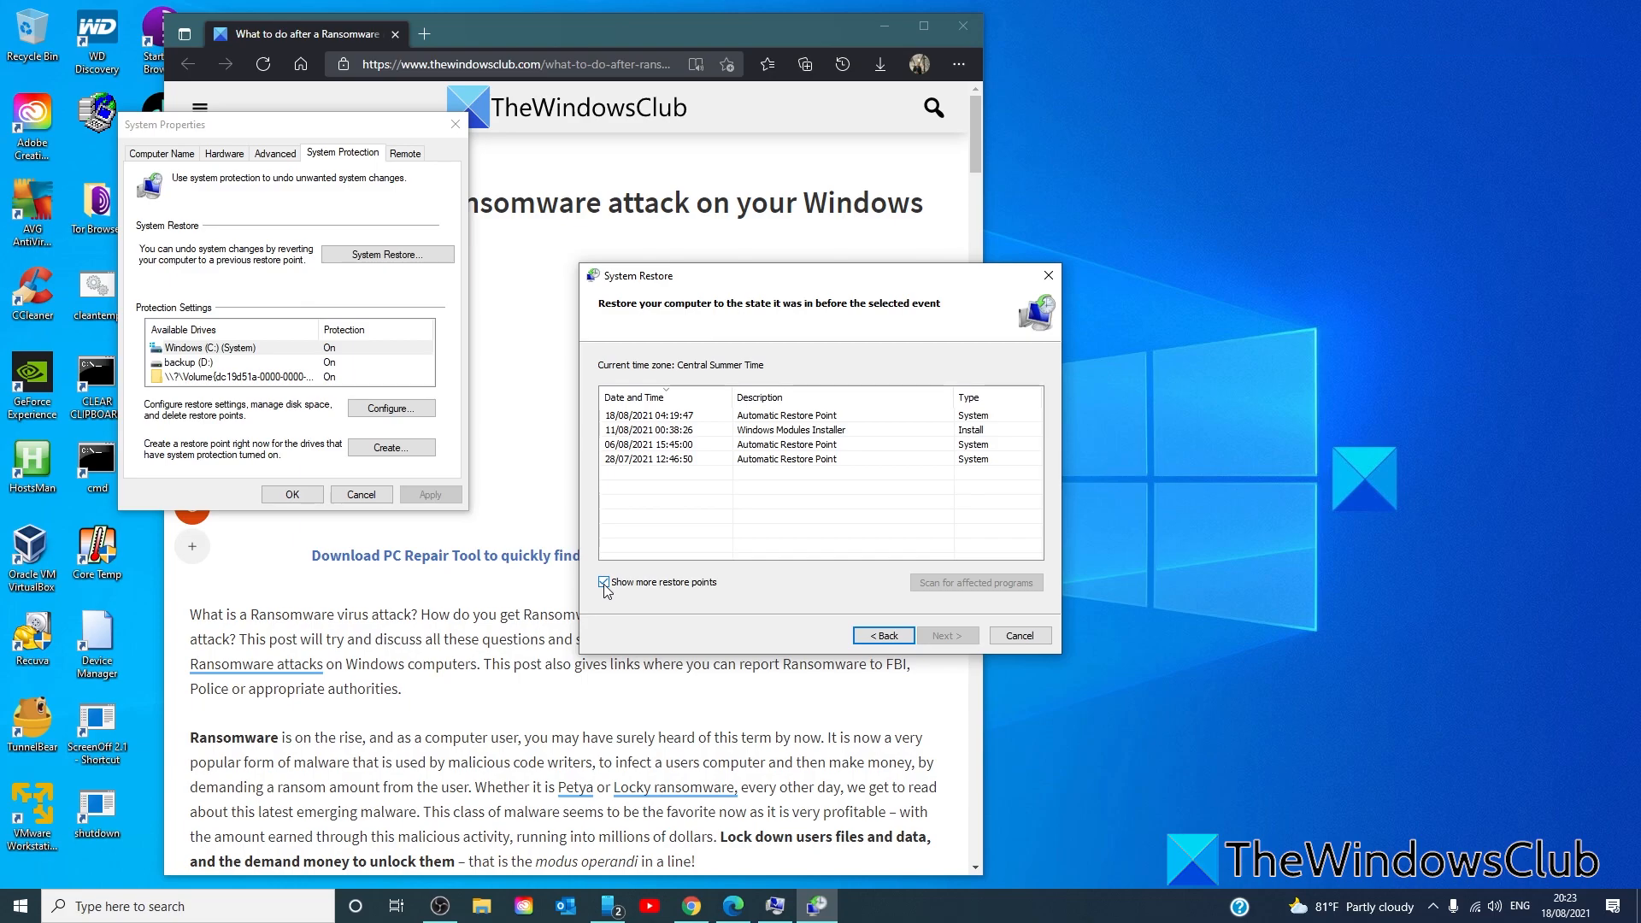
{"action": "left_click", "coordinate": [605, 582]}
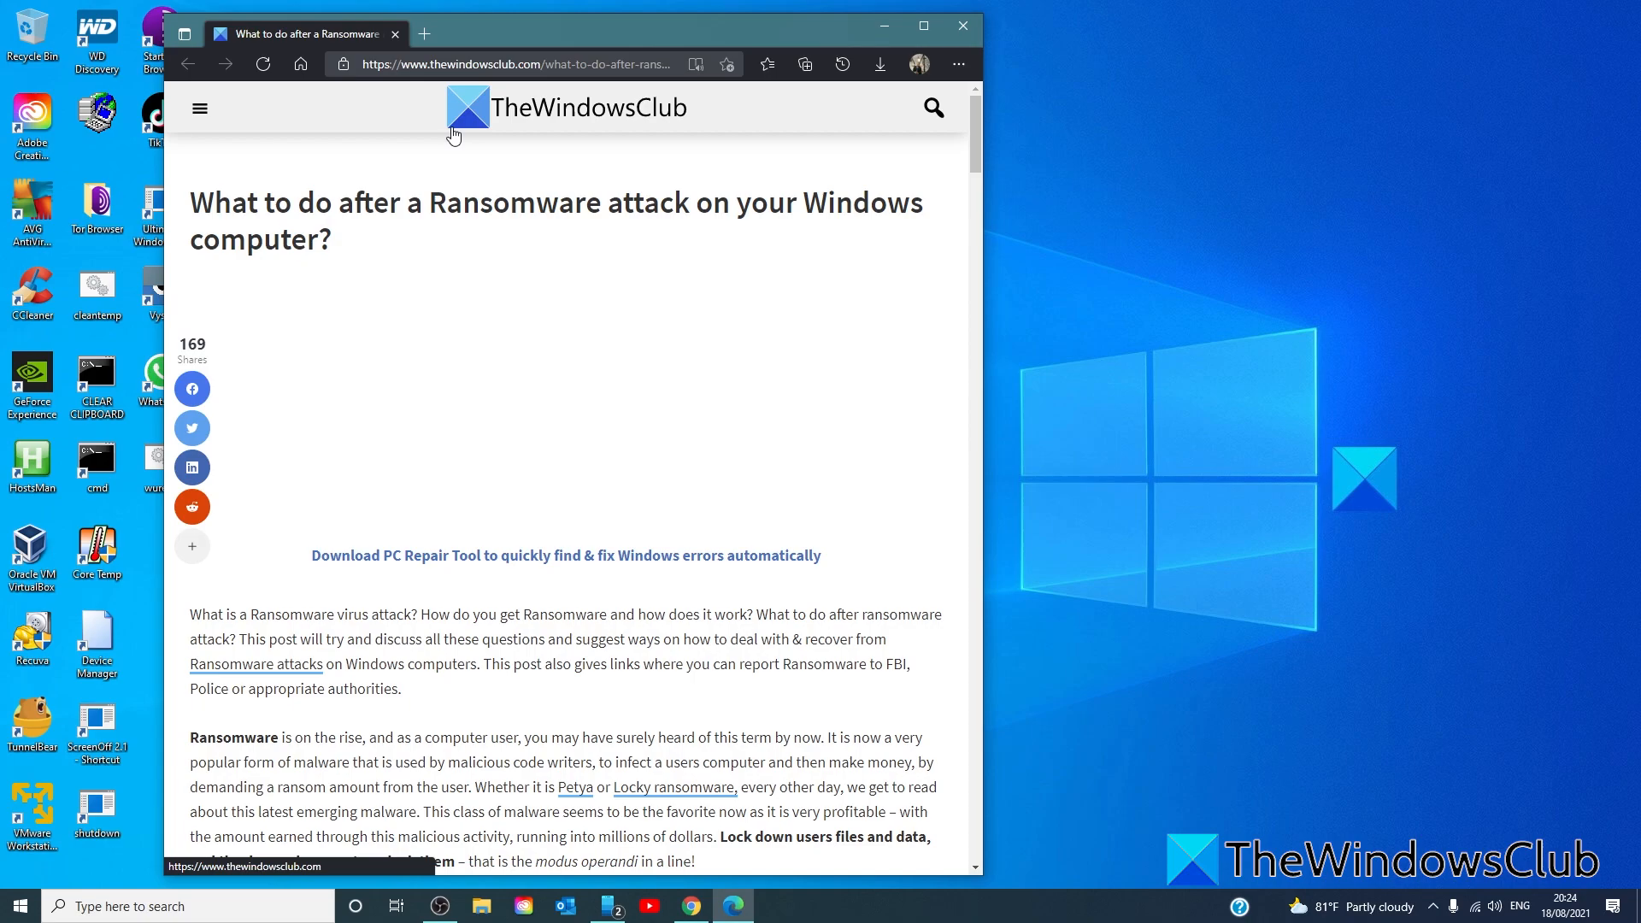
- In the Windows 10 VM, go to Settings > Update & Security > Recovery, down to Advanced startup
{"action": "left_click", "coordinate": [960, 26]}
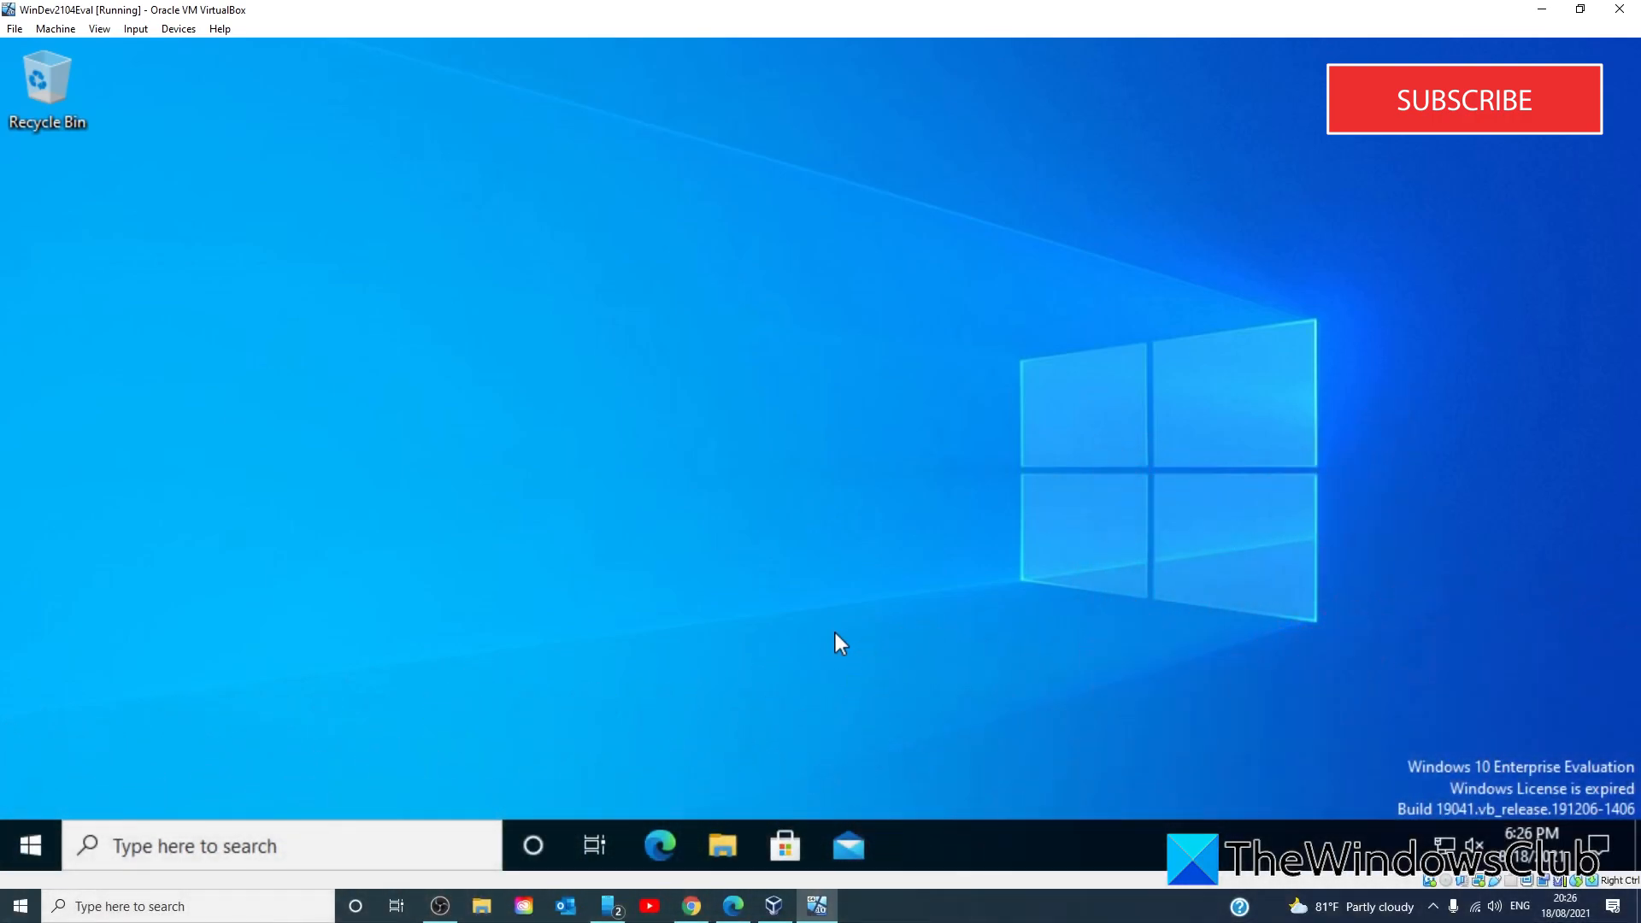
{"action": "mouse_move", "coordinate": [32, 844]}
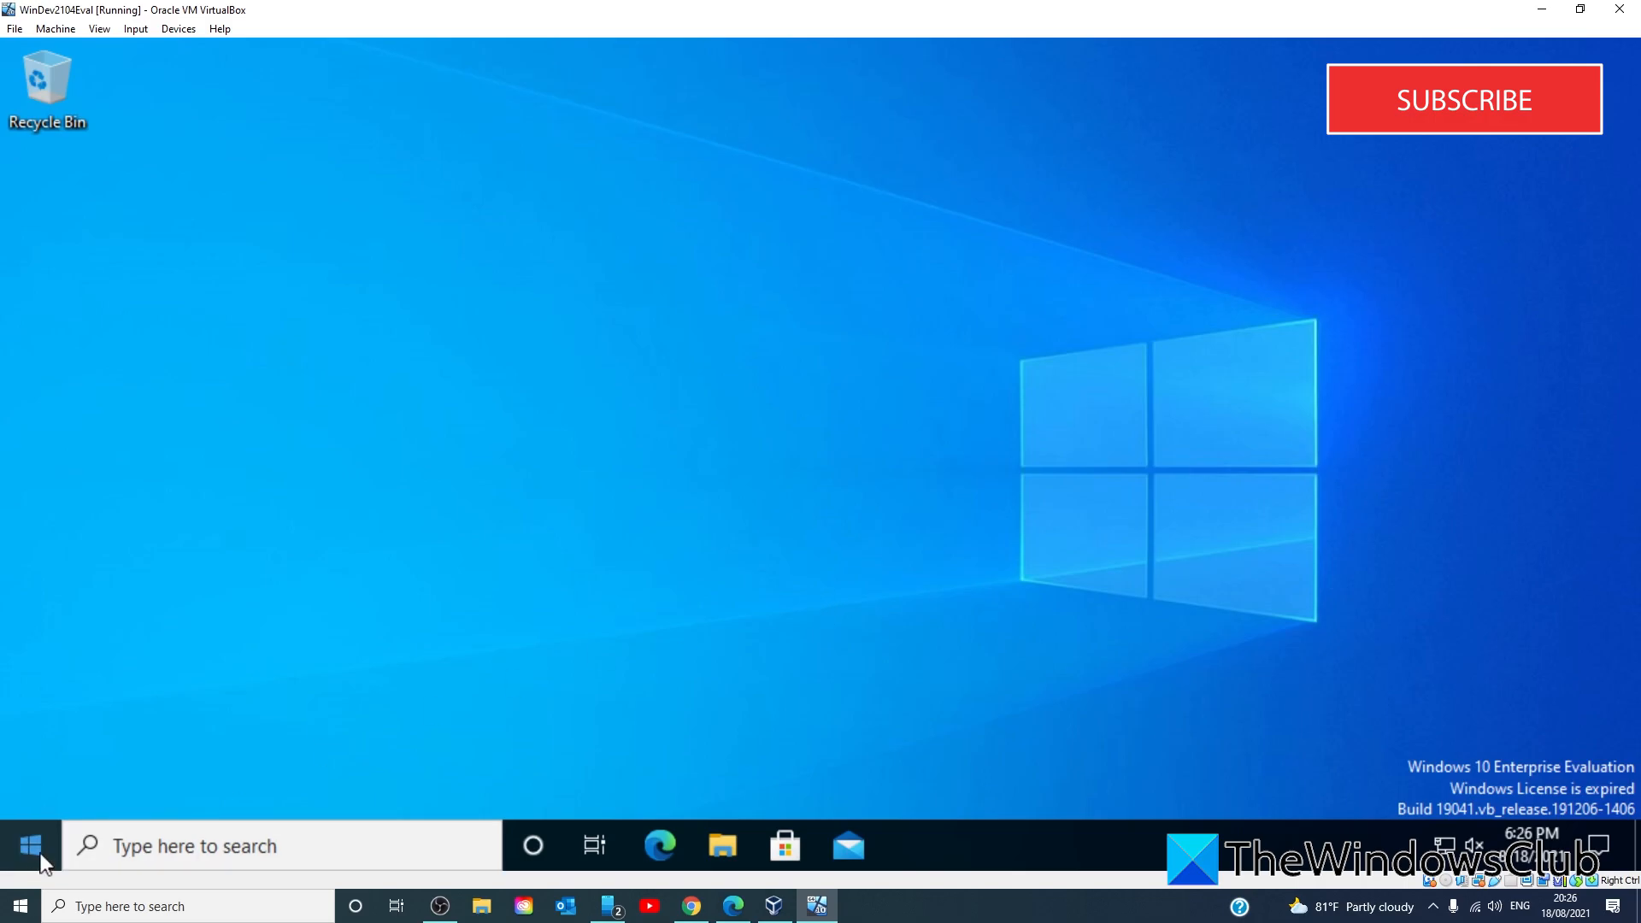
{"action": "left_click", "coordinate": [29, 846]}
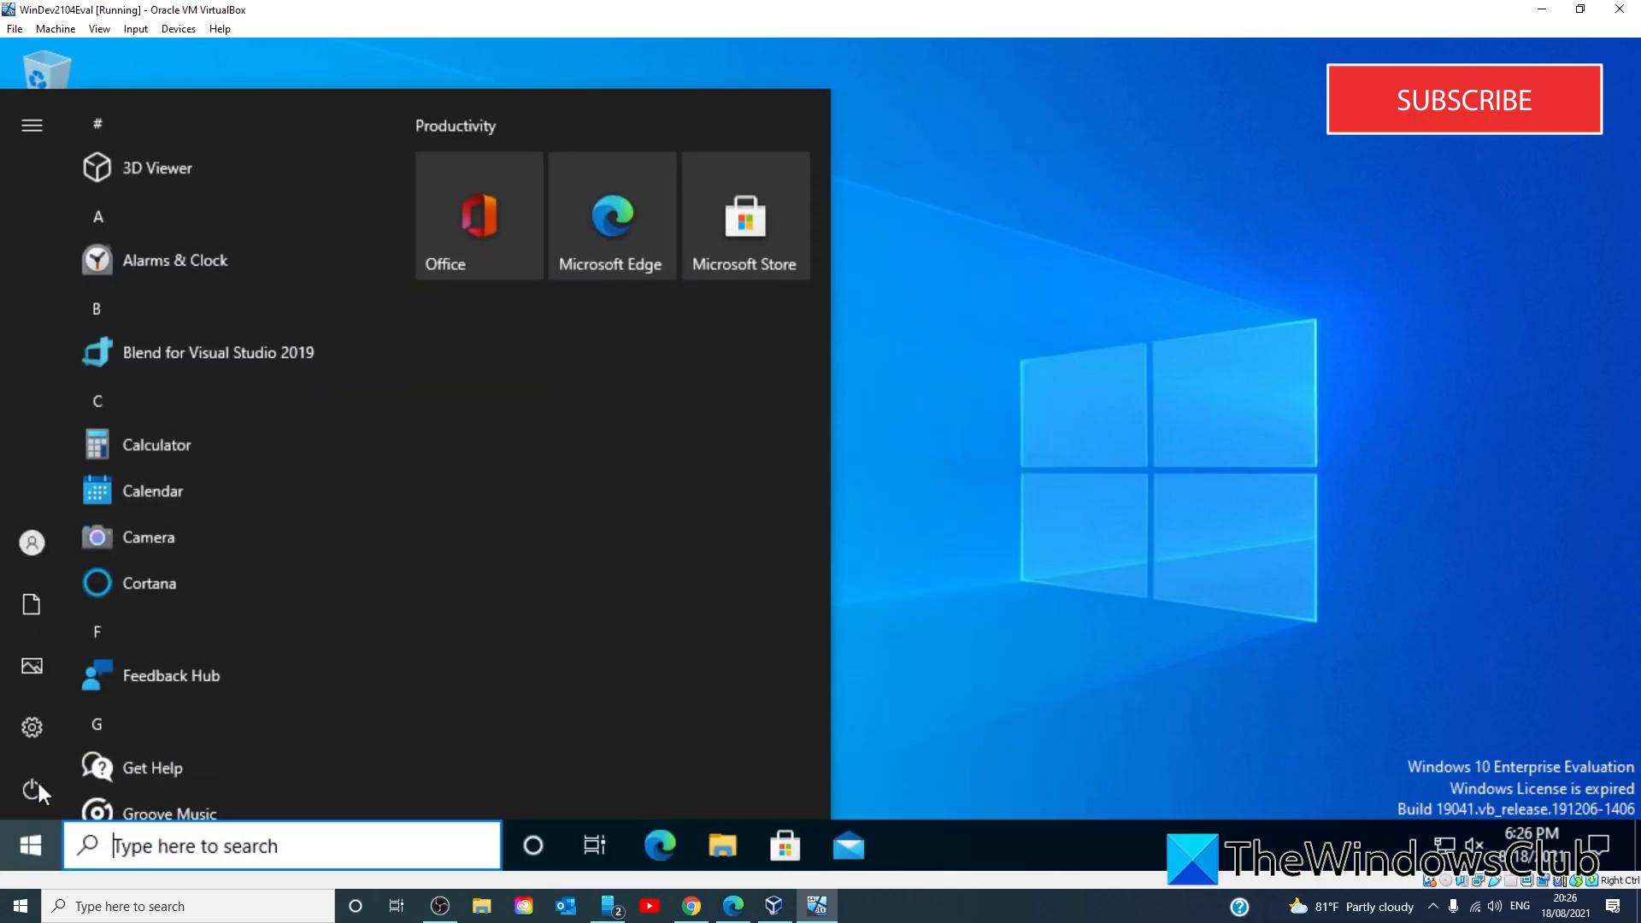
{"action": "left_click", "coordinate": [31, 727]}
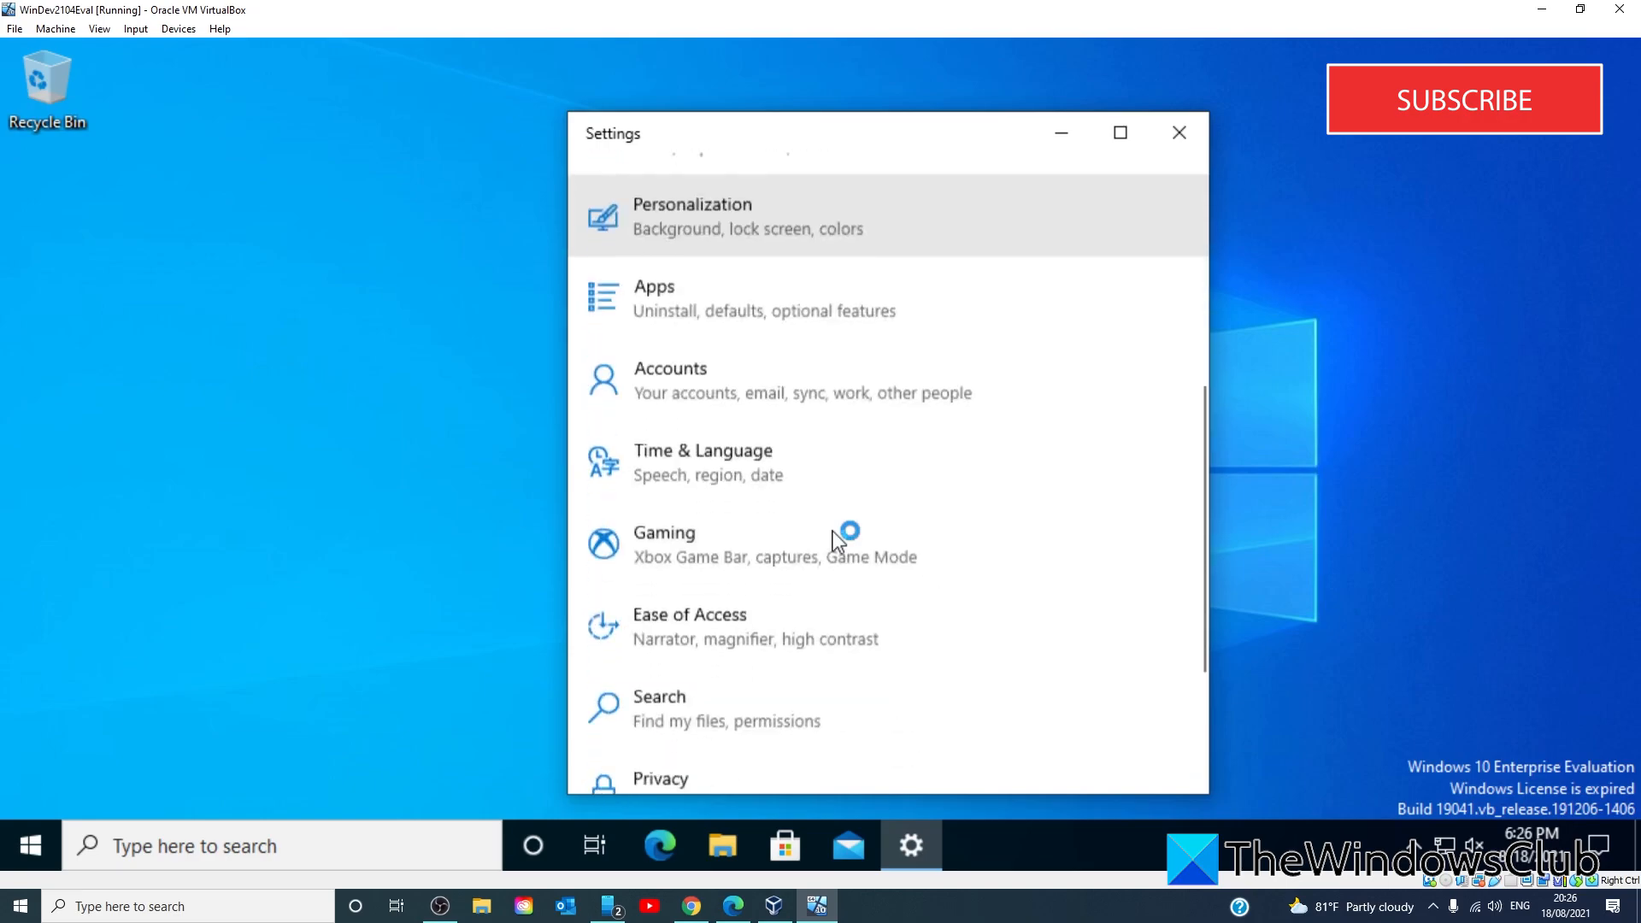
{"action": "scroll", "scroll_direction": "down", "scroll_amount": 3}
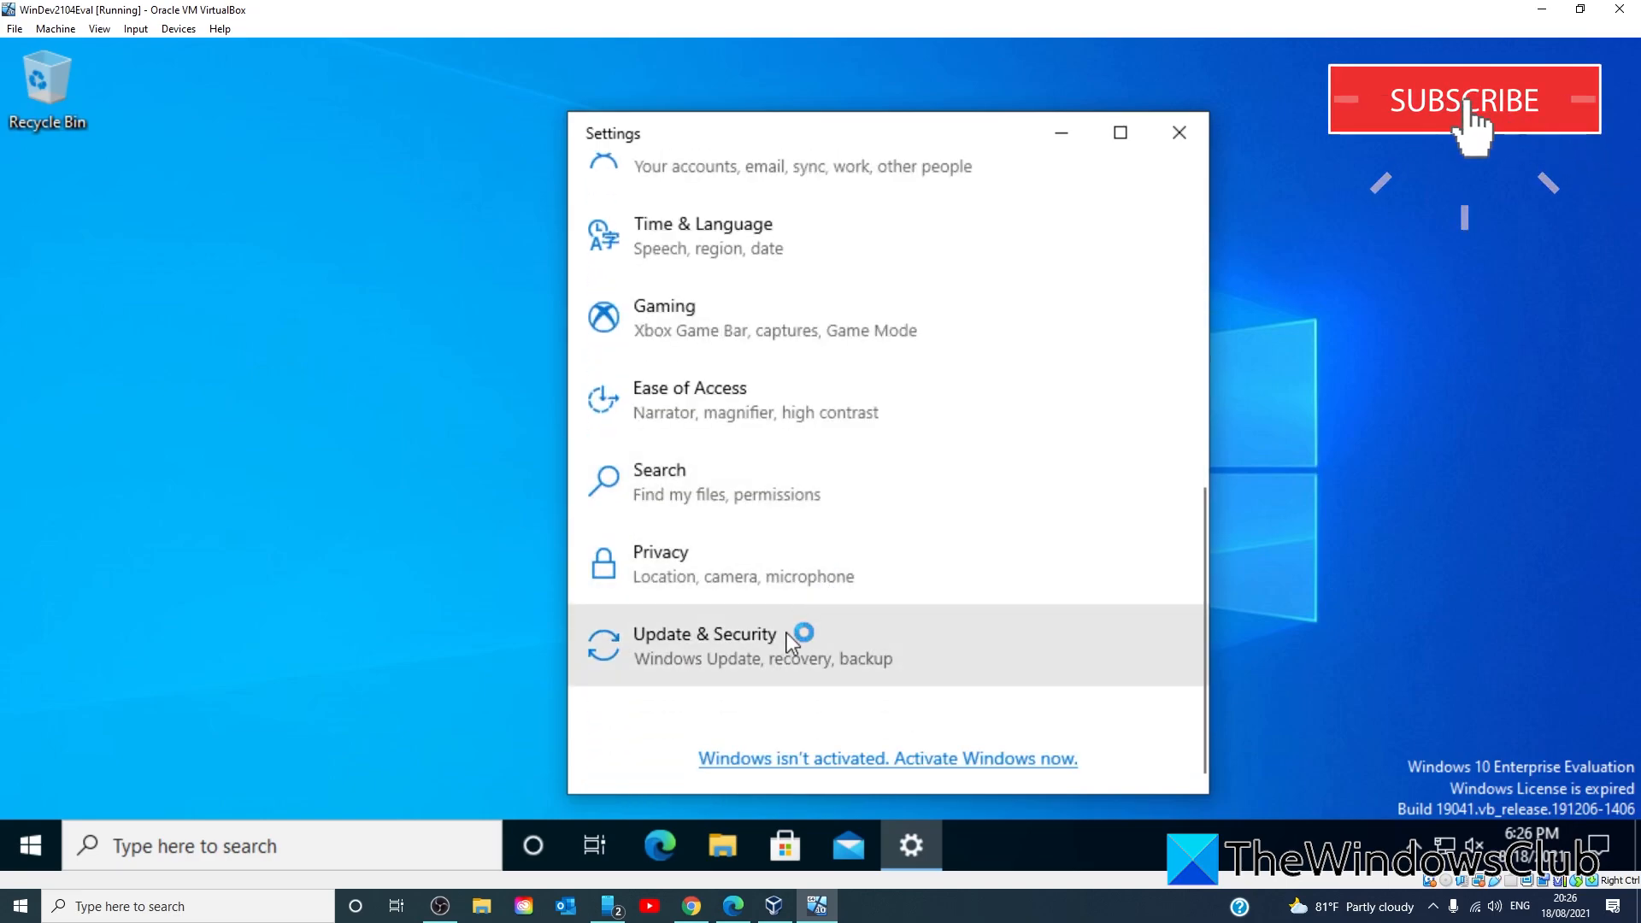
{"action": "left_click", "coordinate": [705, 644]}
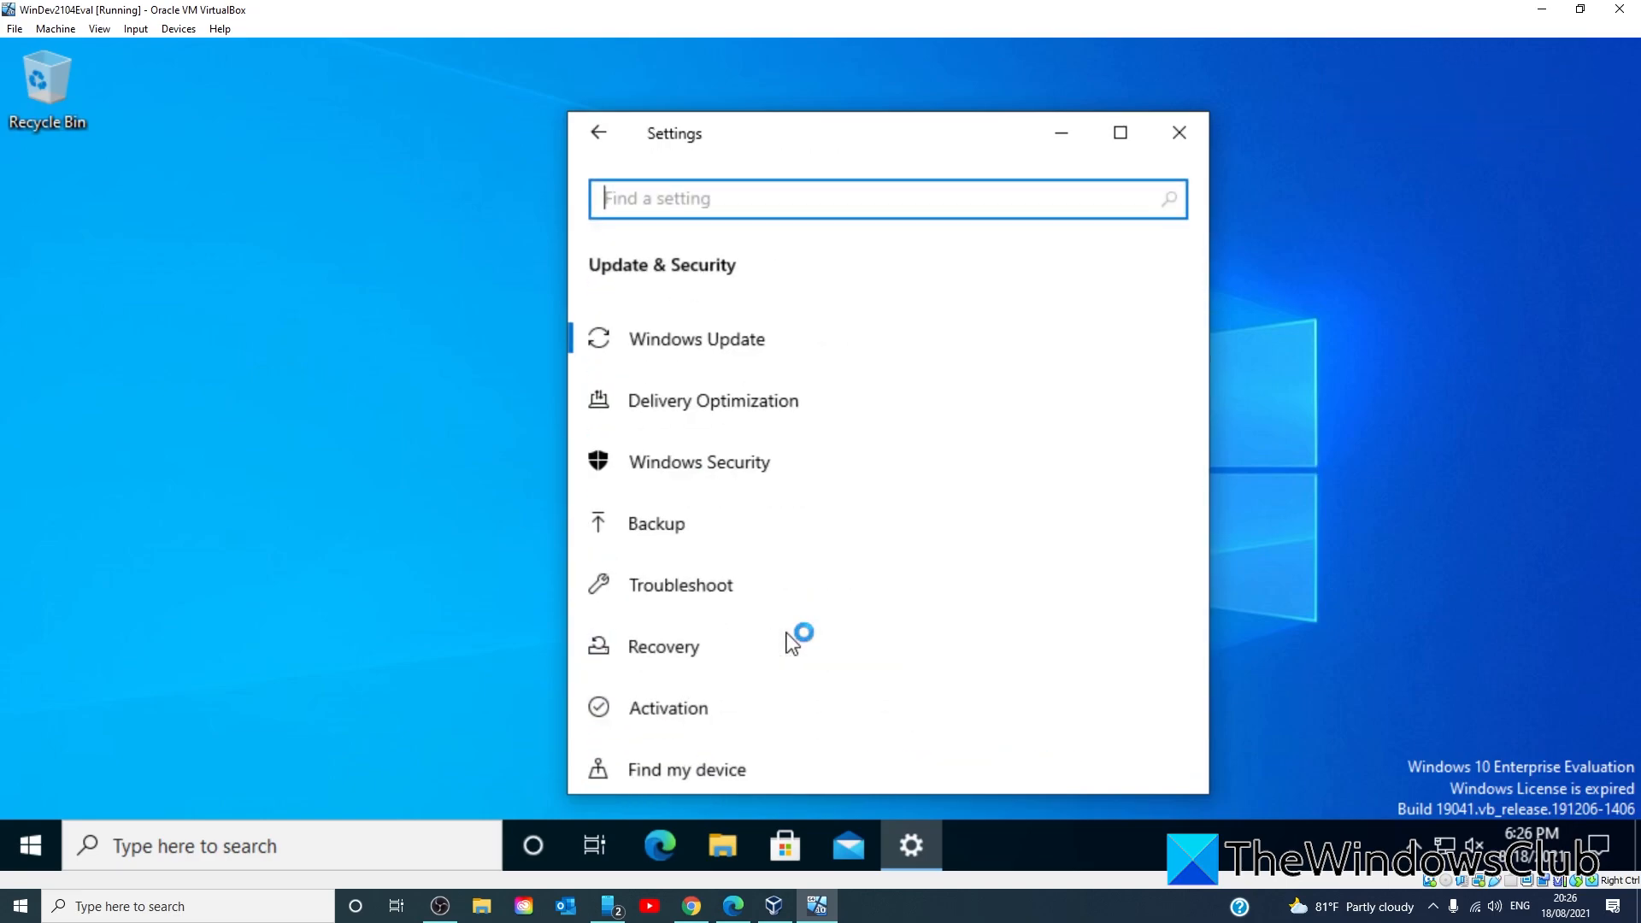
{"action": "scroll", "scroll_direction": "down", "scroll_amount": 3}
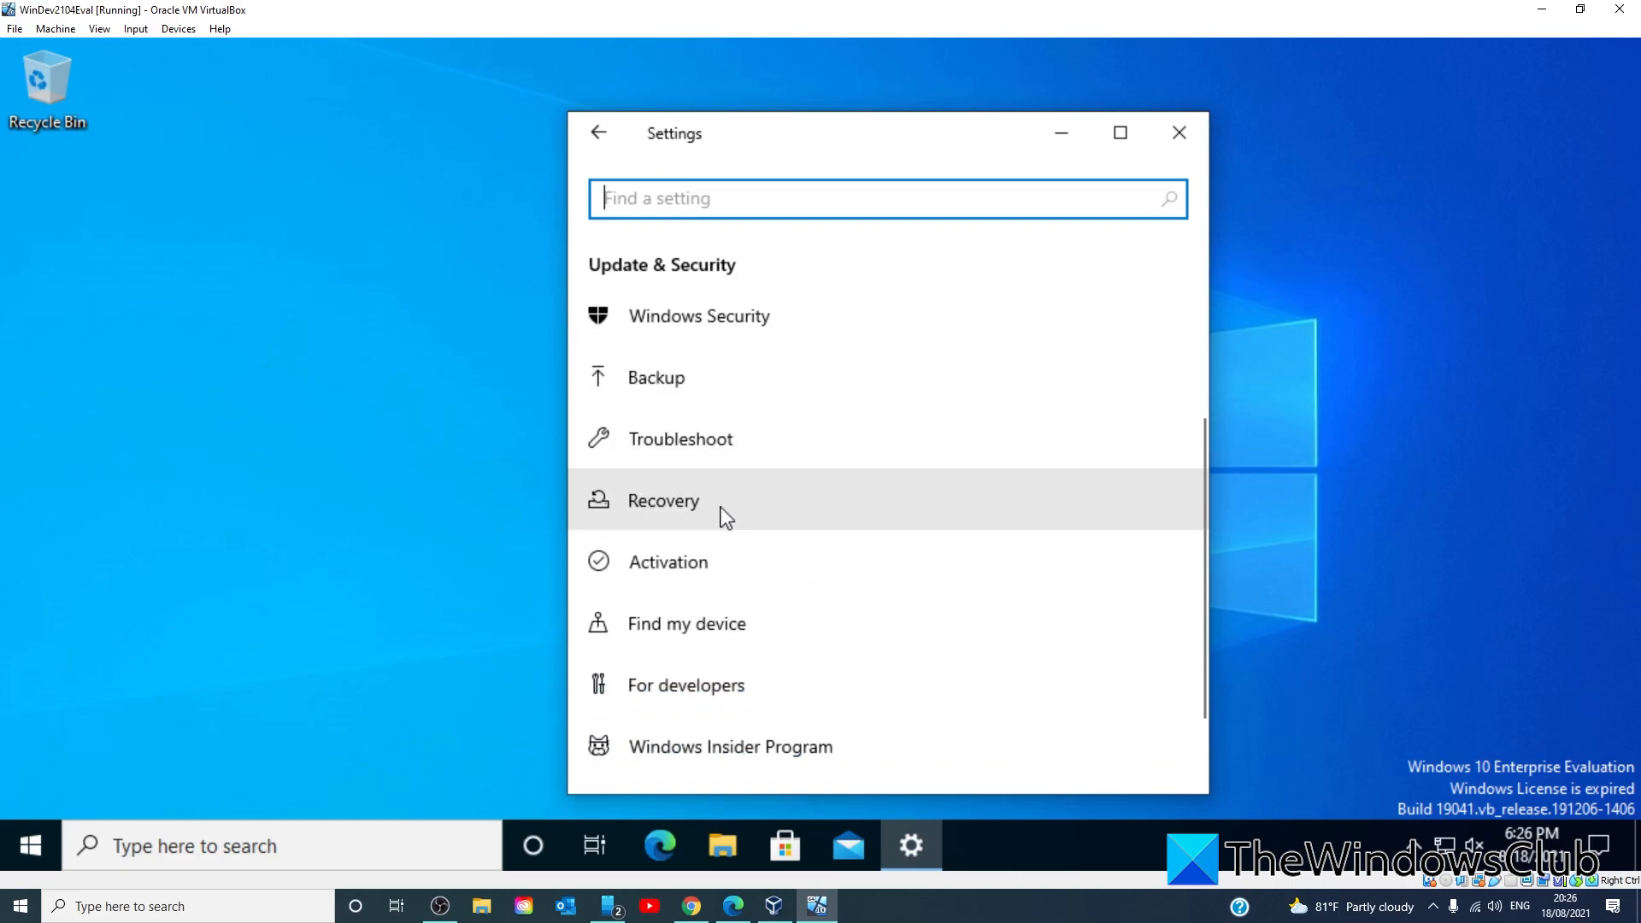
{"action": "left_click", "coordinate": [662, 500]}
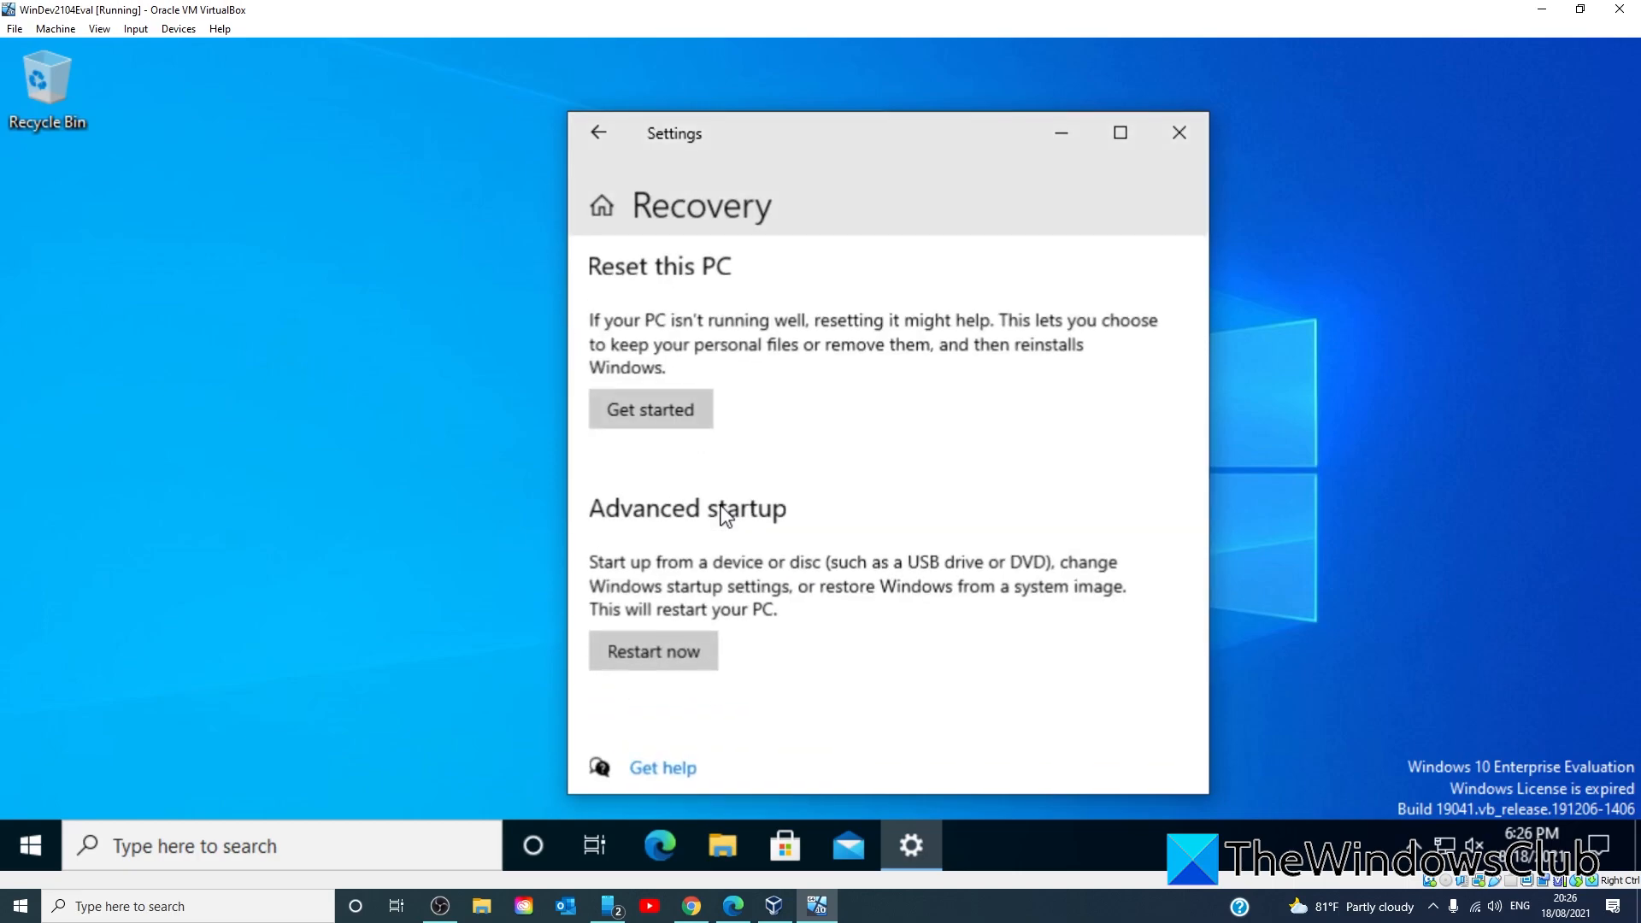
{"action": "scroll", "scroll_direction": "down", "scroll_amount": 3}
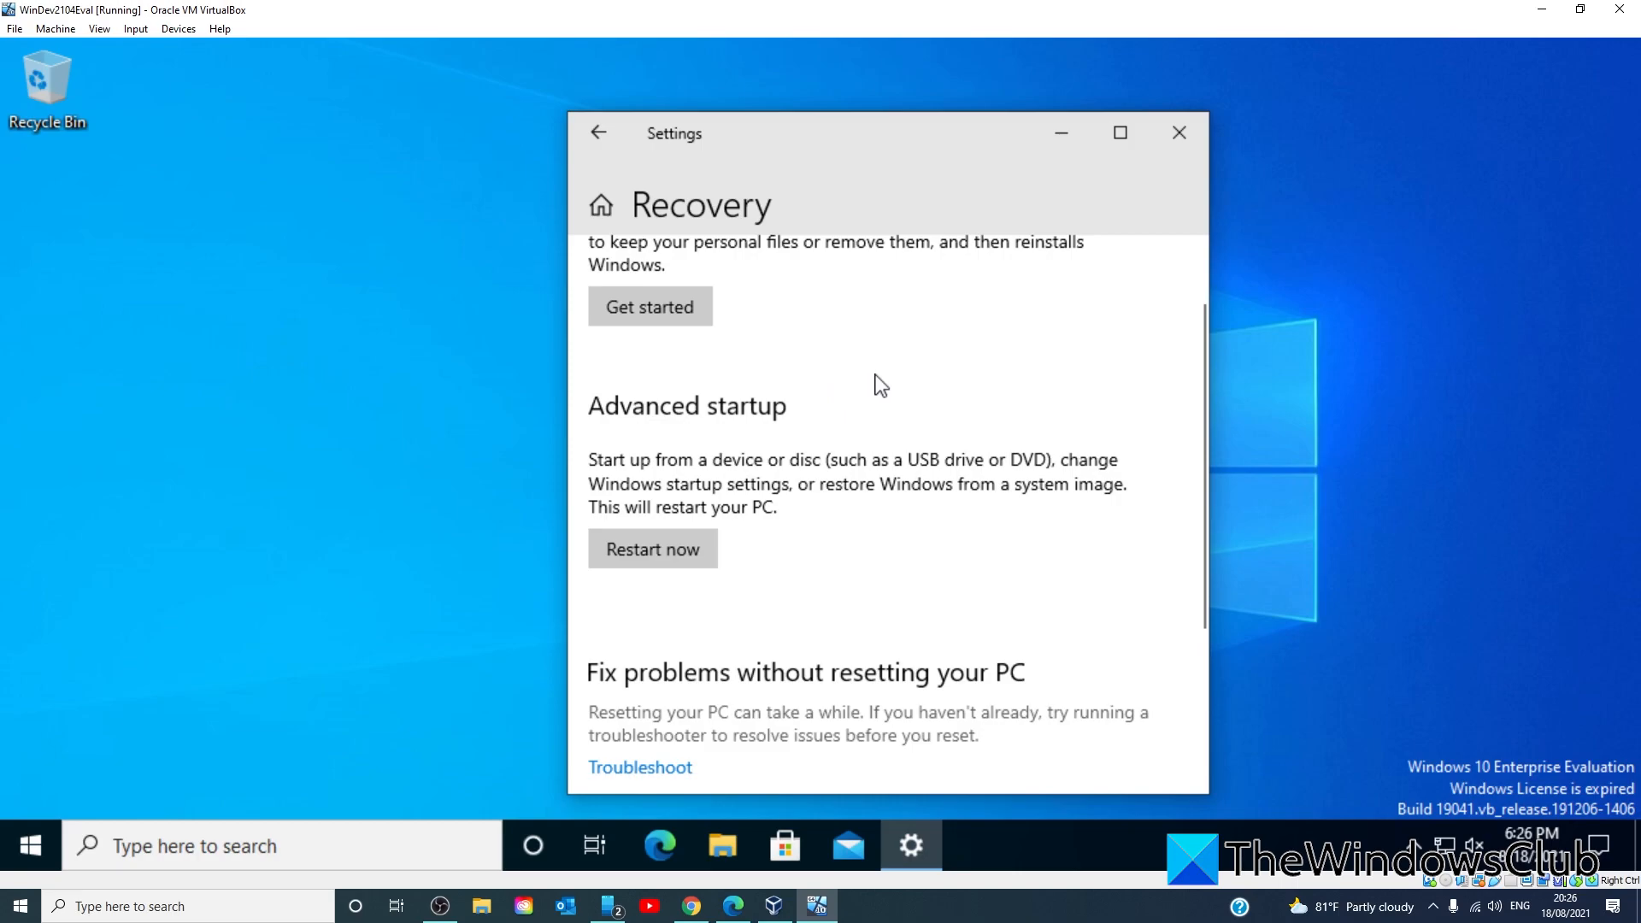
{"action": "mouse_move", "coordinate": [652, 549]}
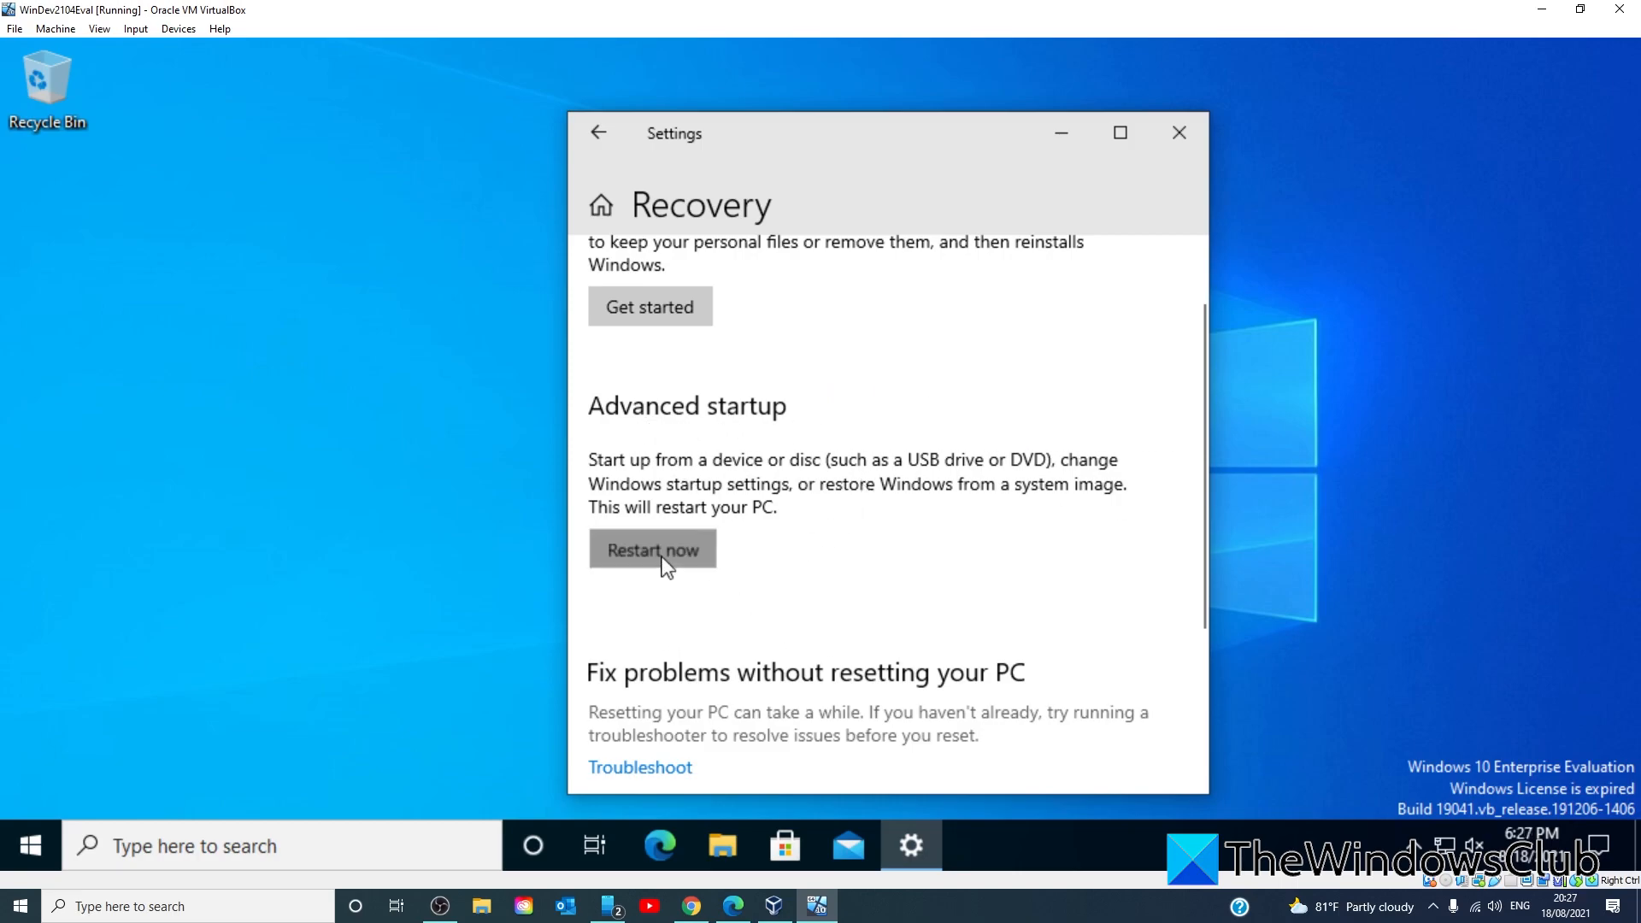
- Use Restart now, then Troubleshoot > Advanced options > Startup Settings, and restart
{"action": "left_click", "coordinate": [651, 549]}
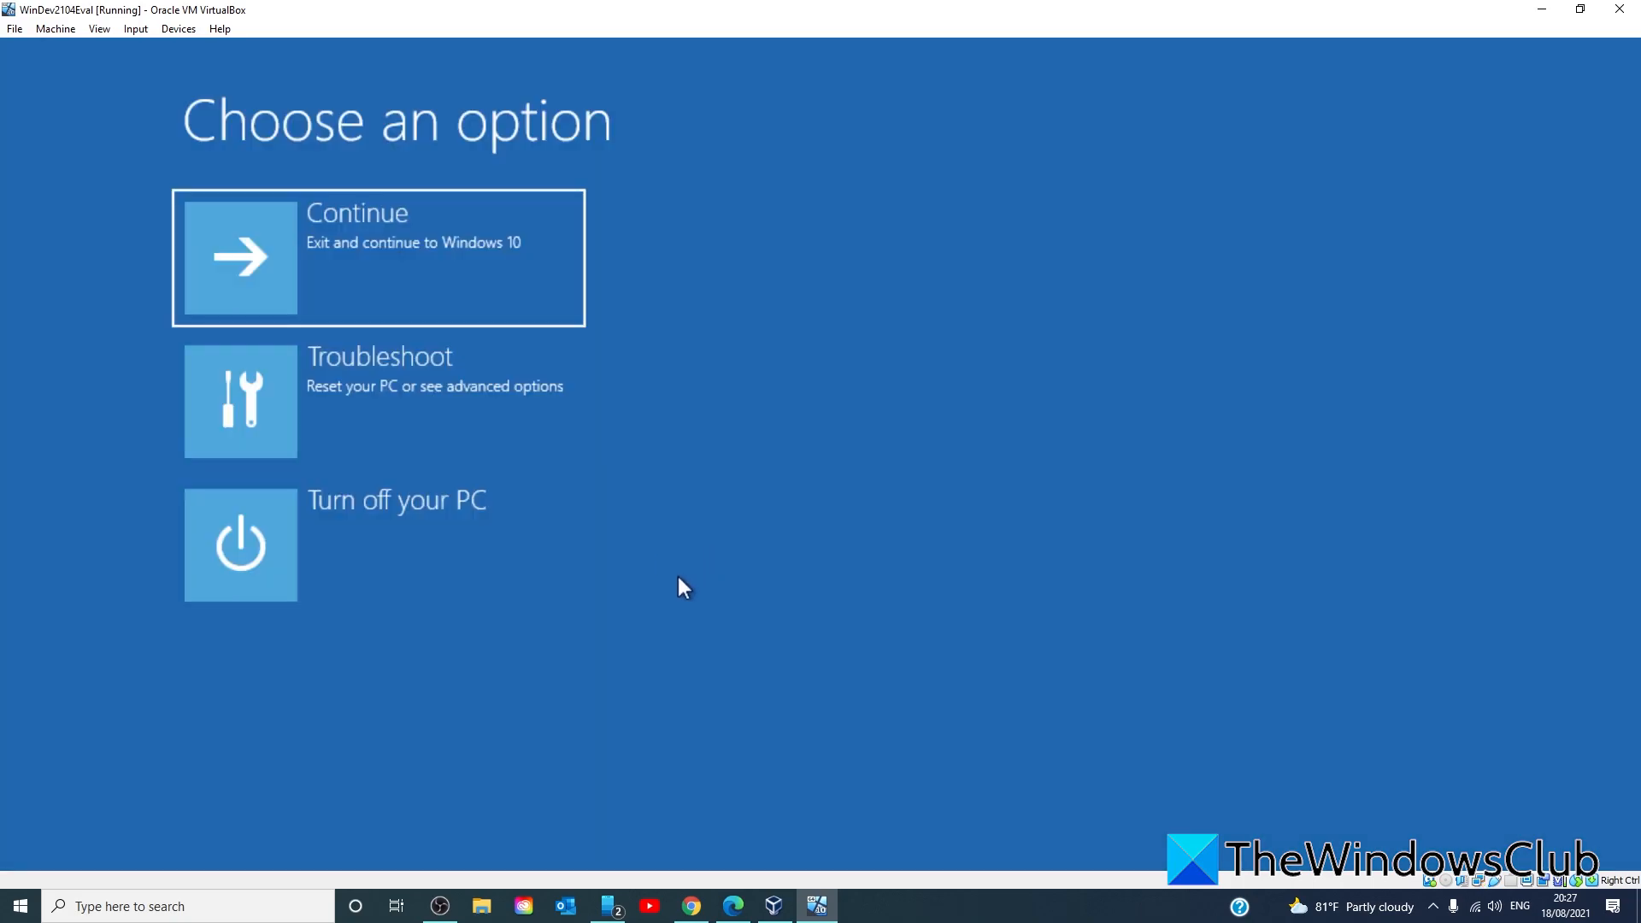
{"action": "mouse_move", "coordinate": [429, 421]}
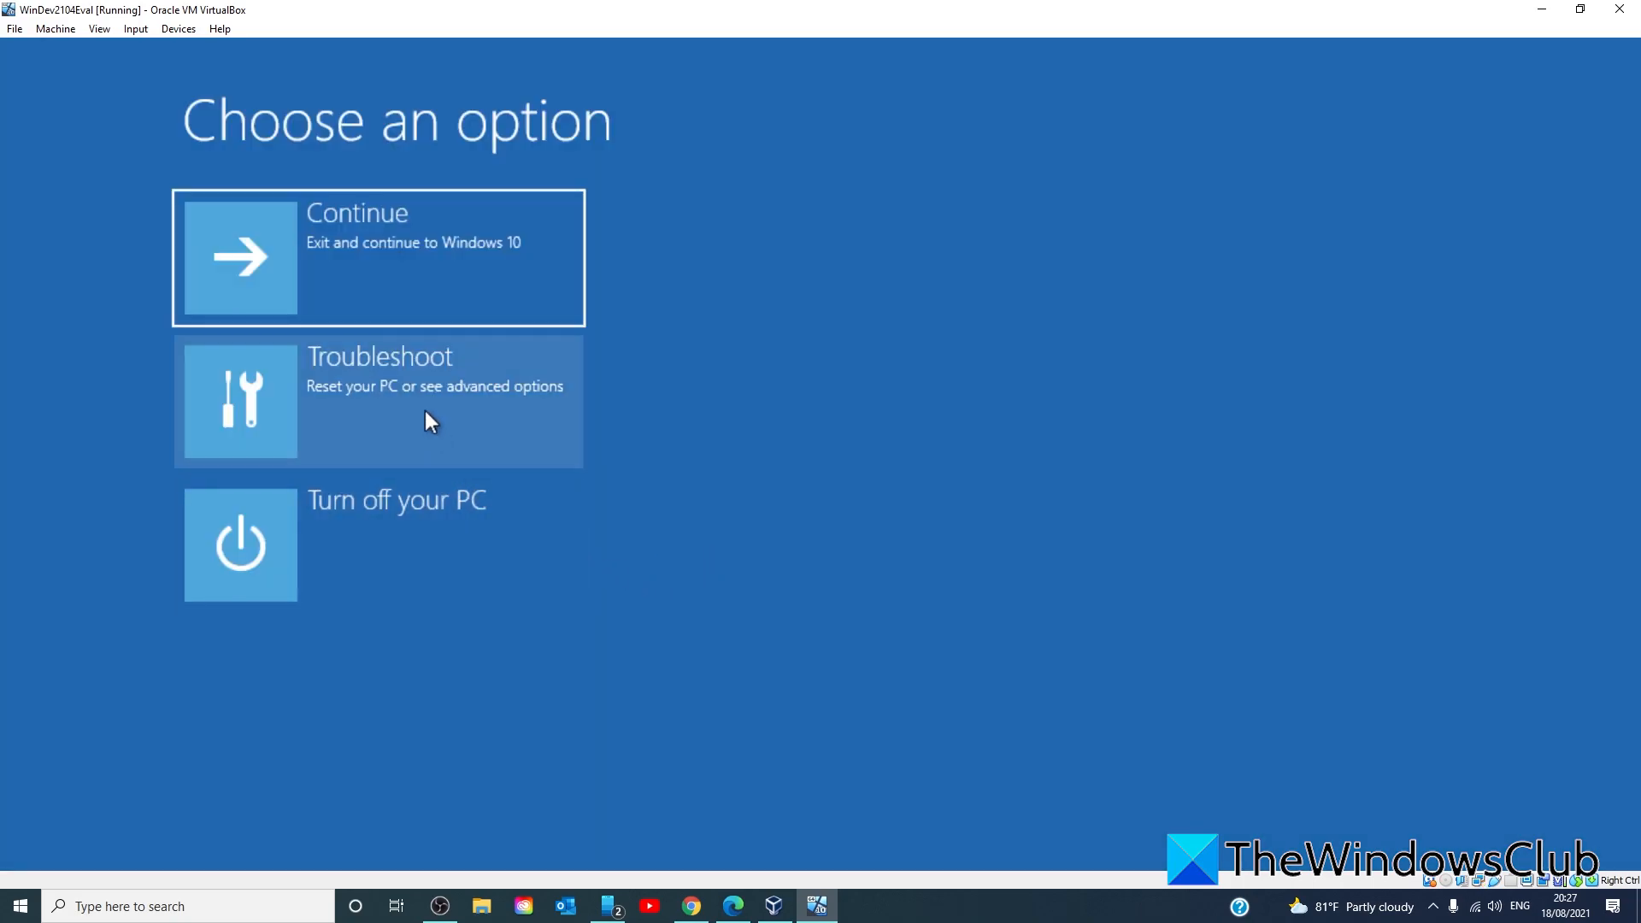
{"action": "left_click", "coordinate": [377, 401]}
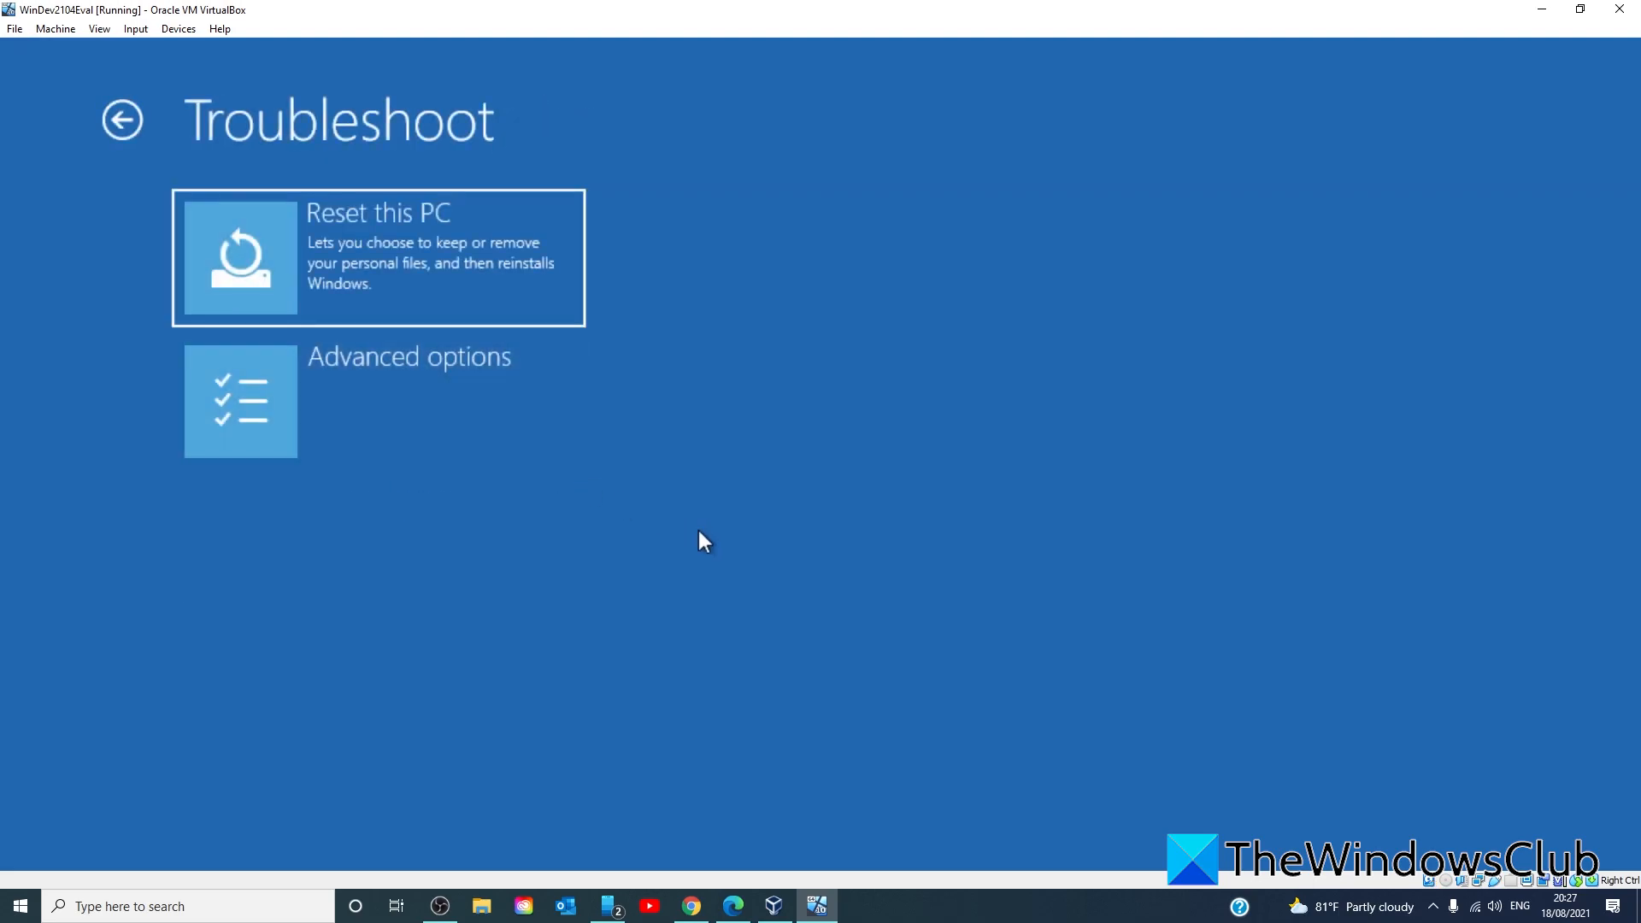
{"action": "left_click", "coordinate": [379, 400]}
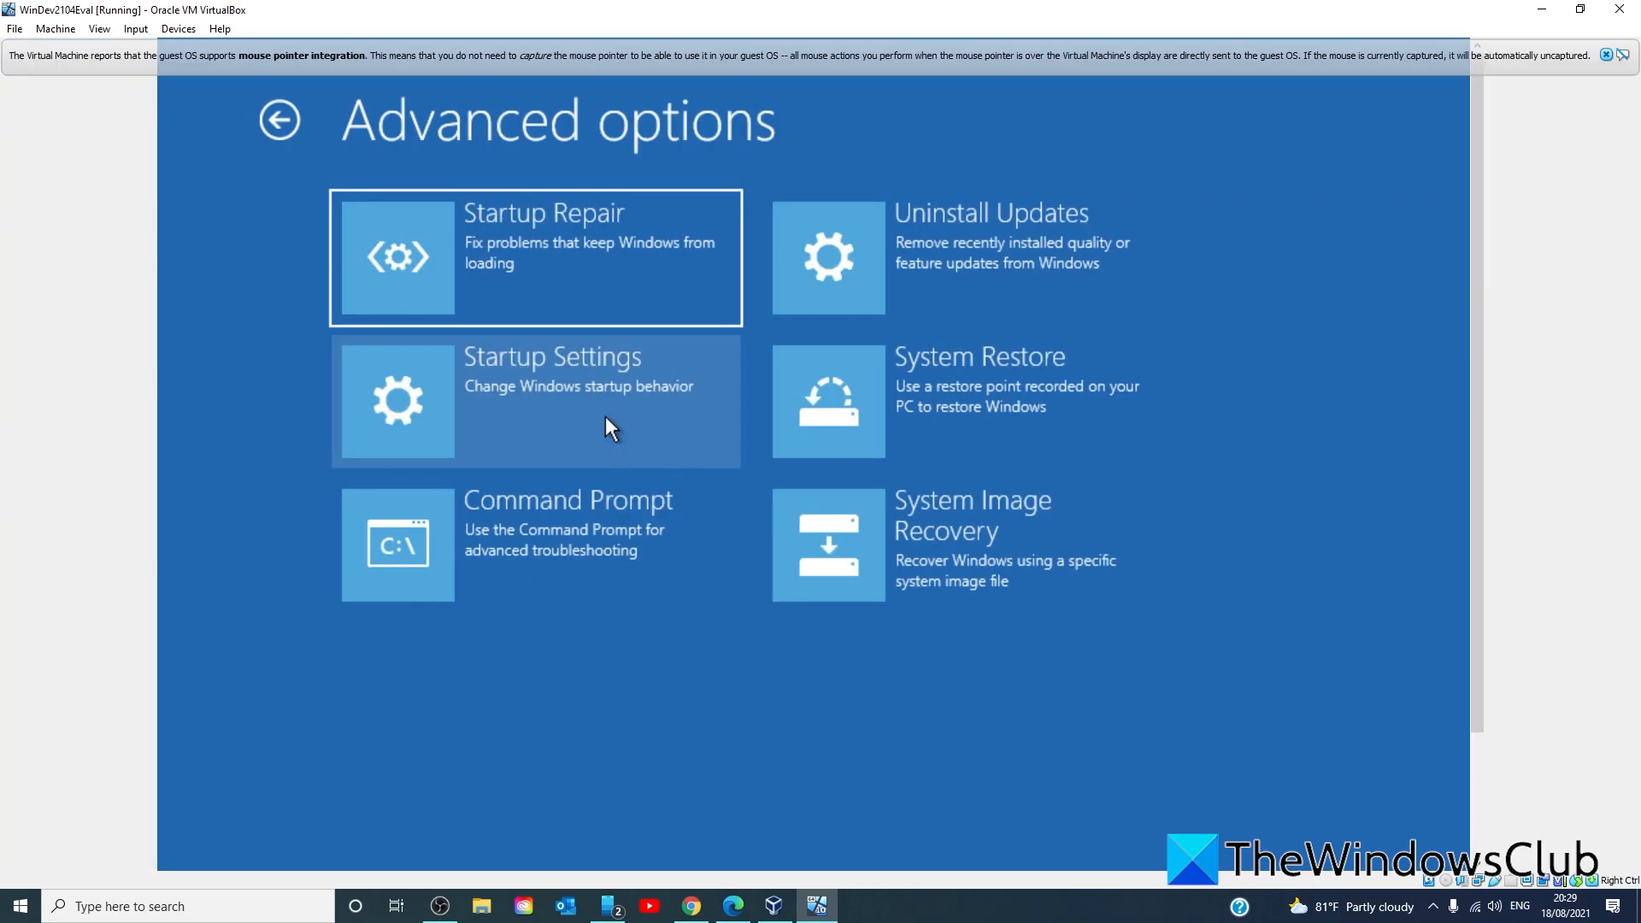
{"action": "left_click", "coordinate": [533, 400]}
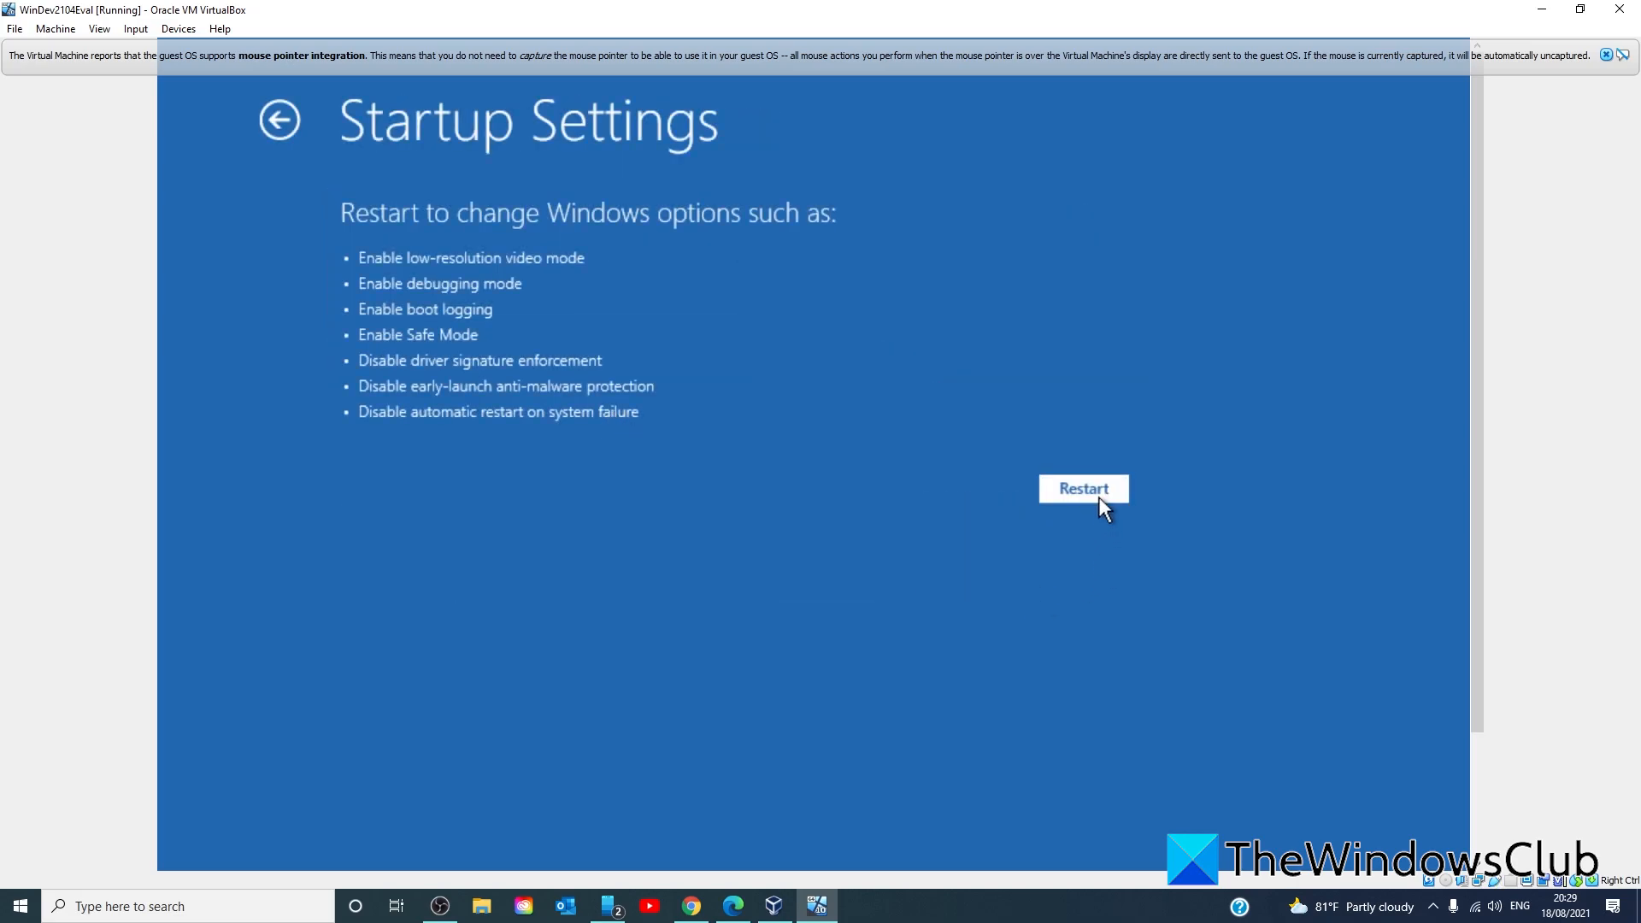
{"action": "left_click", "coordinate": [1082, 489]}
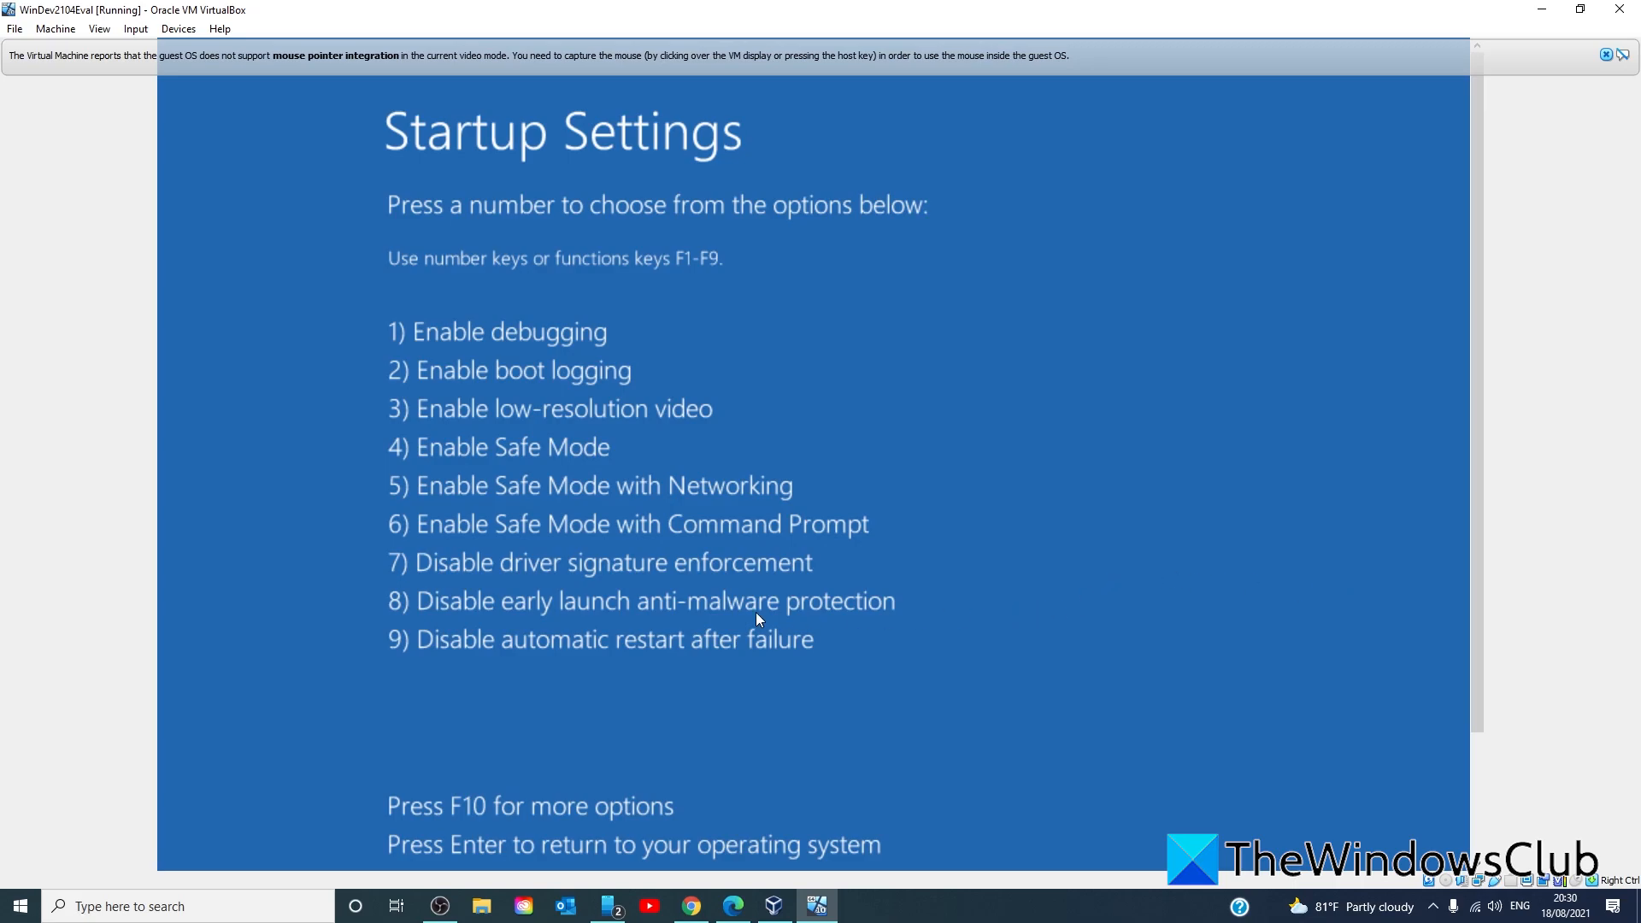
{"action": "mouse_move", "coordinate": [452, 439]}
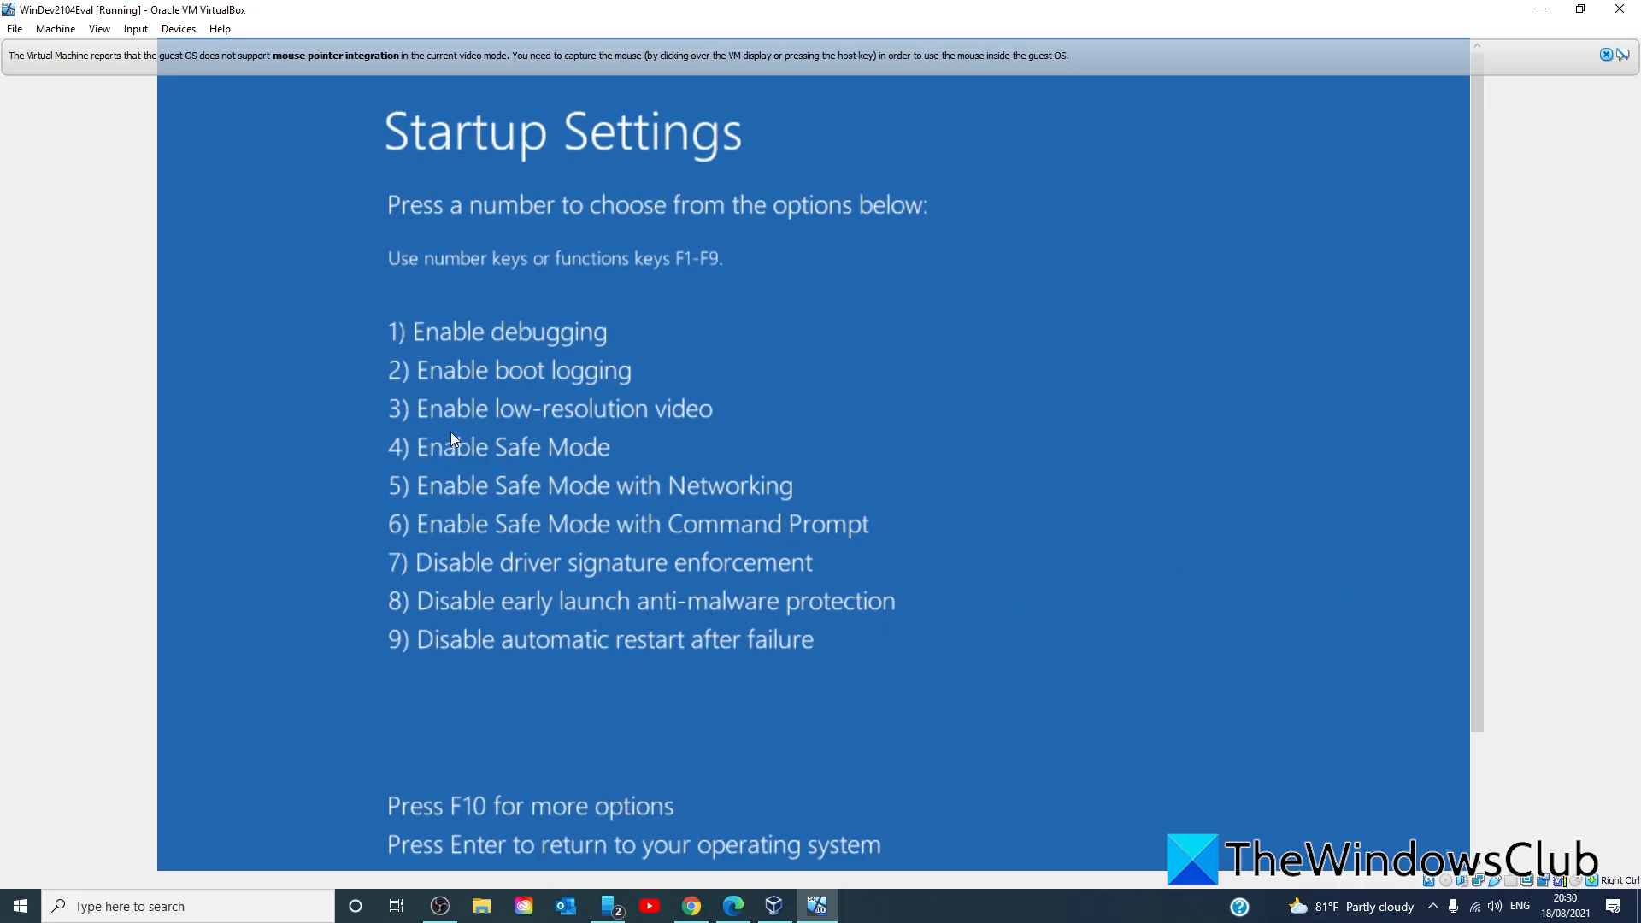
{"action": "mouse_move", "coordinate": [652, 508]}
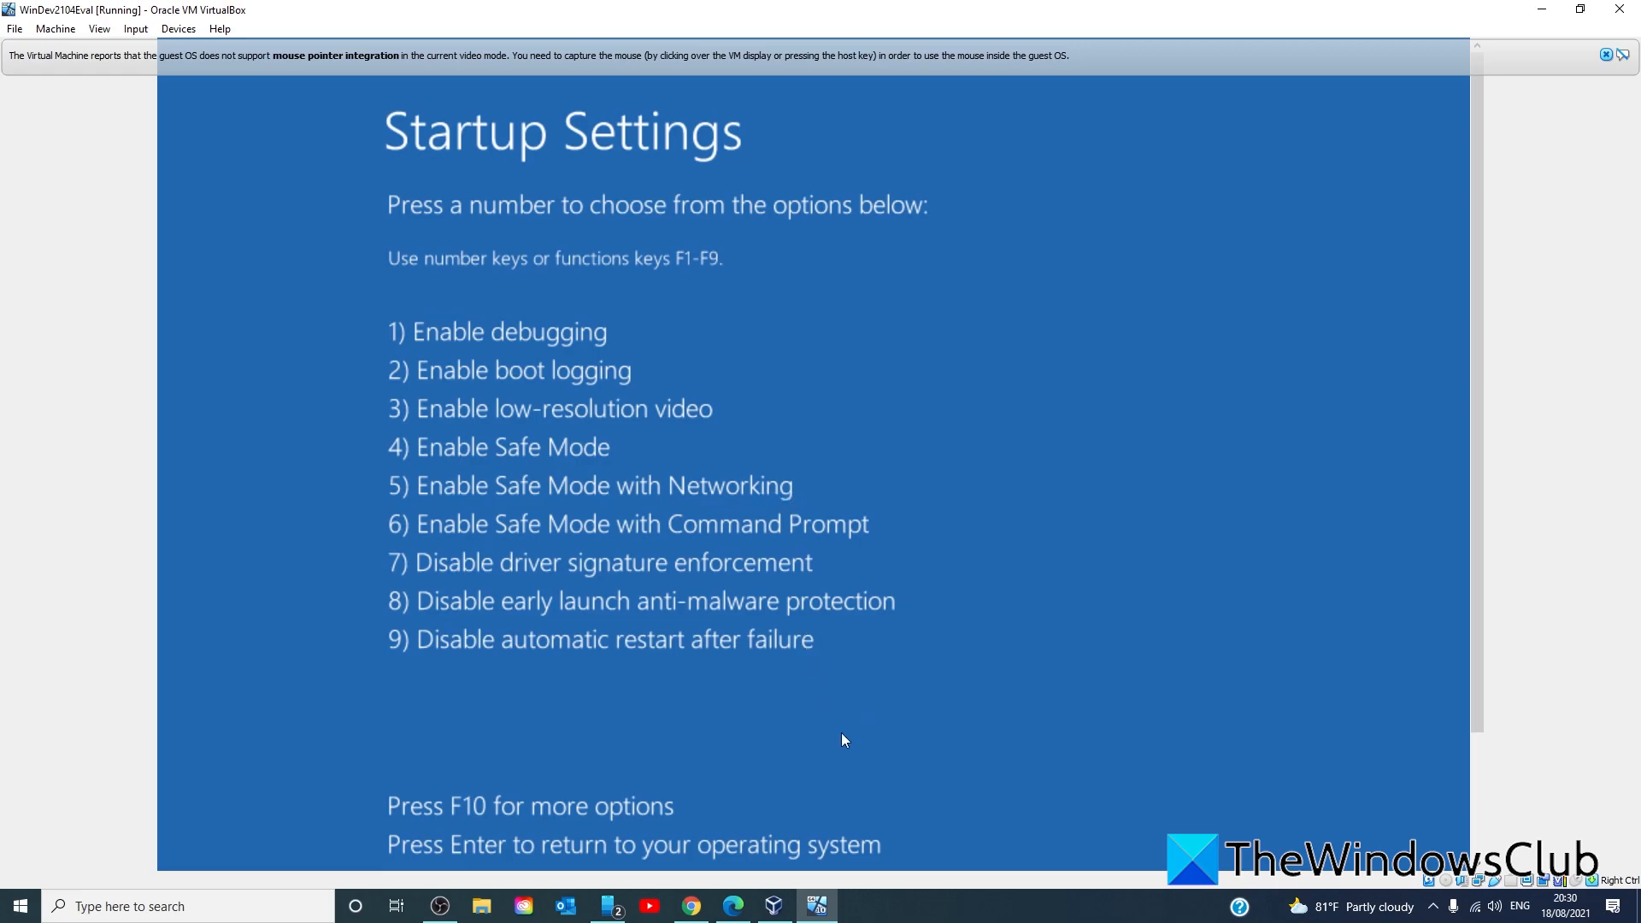
{"action": "mouse_move", "coordinate": [848, 732]}
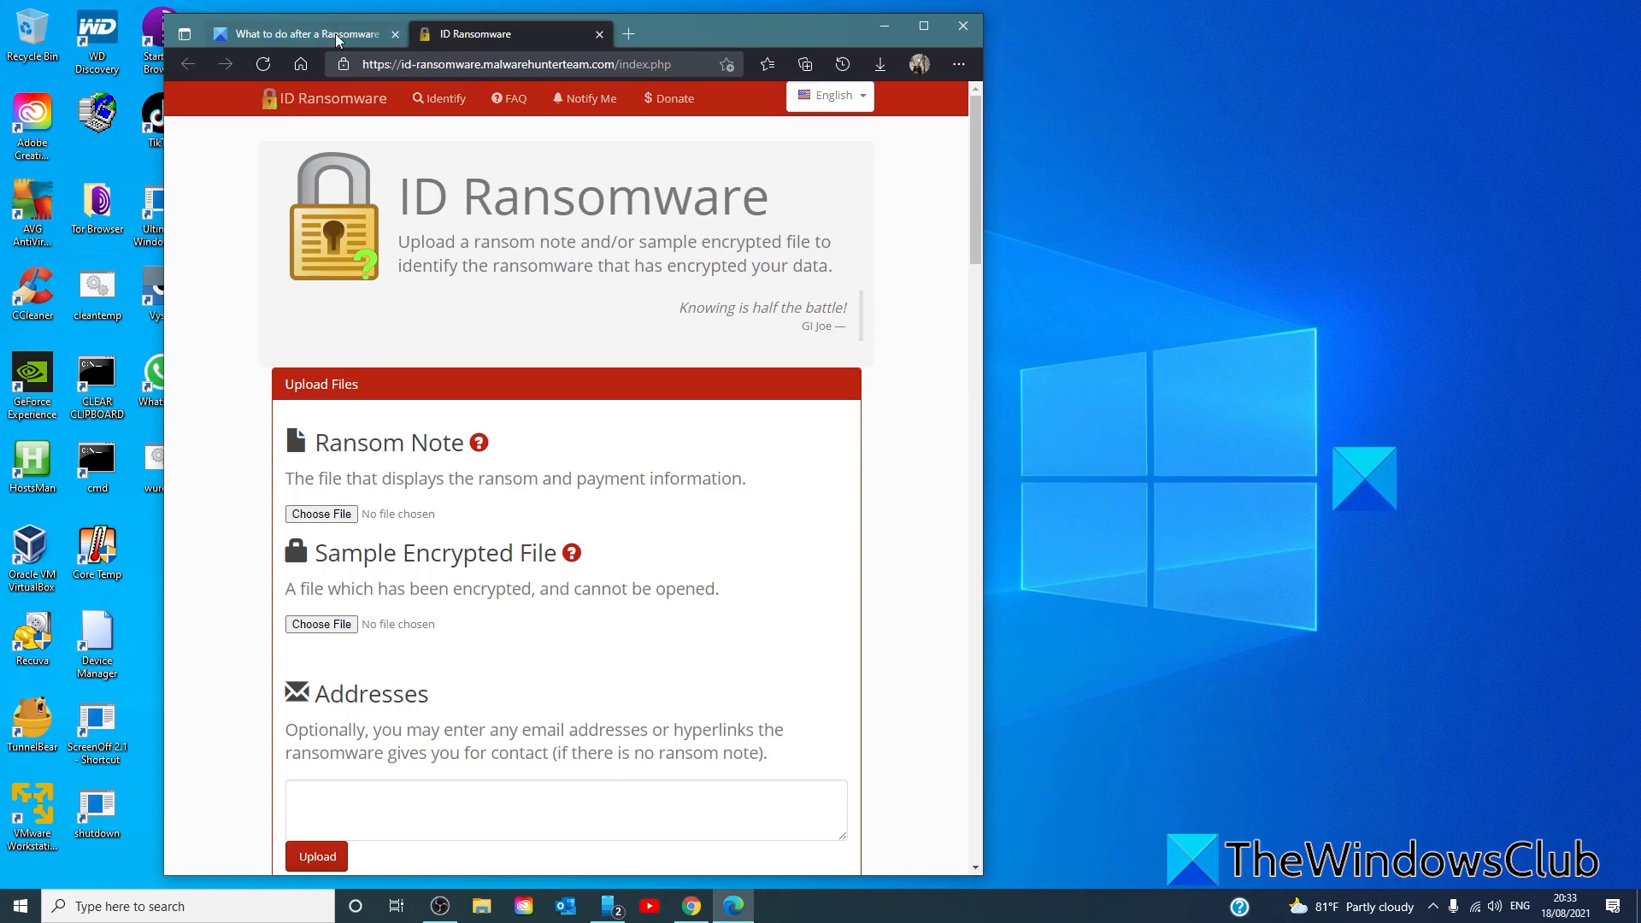
- View the Kaspersky Windows Unlocker tab, then switch back to the ransomware article tab
{"action": "left_click", "coordinate": [304, 34]}
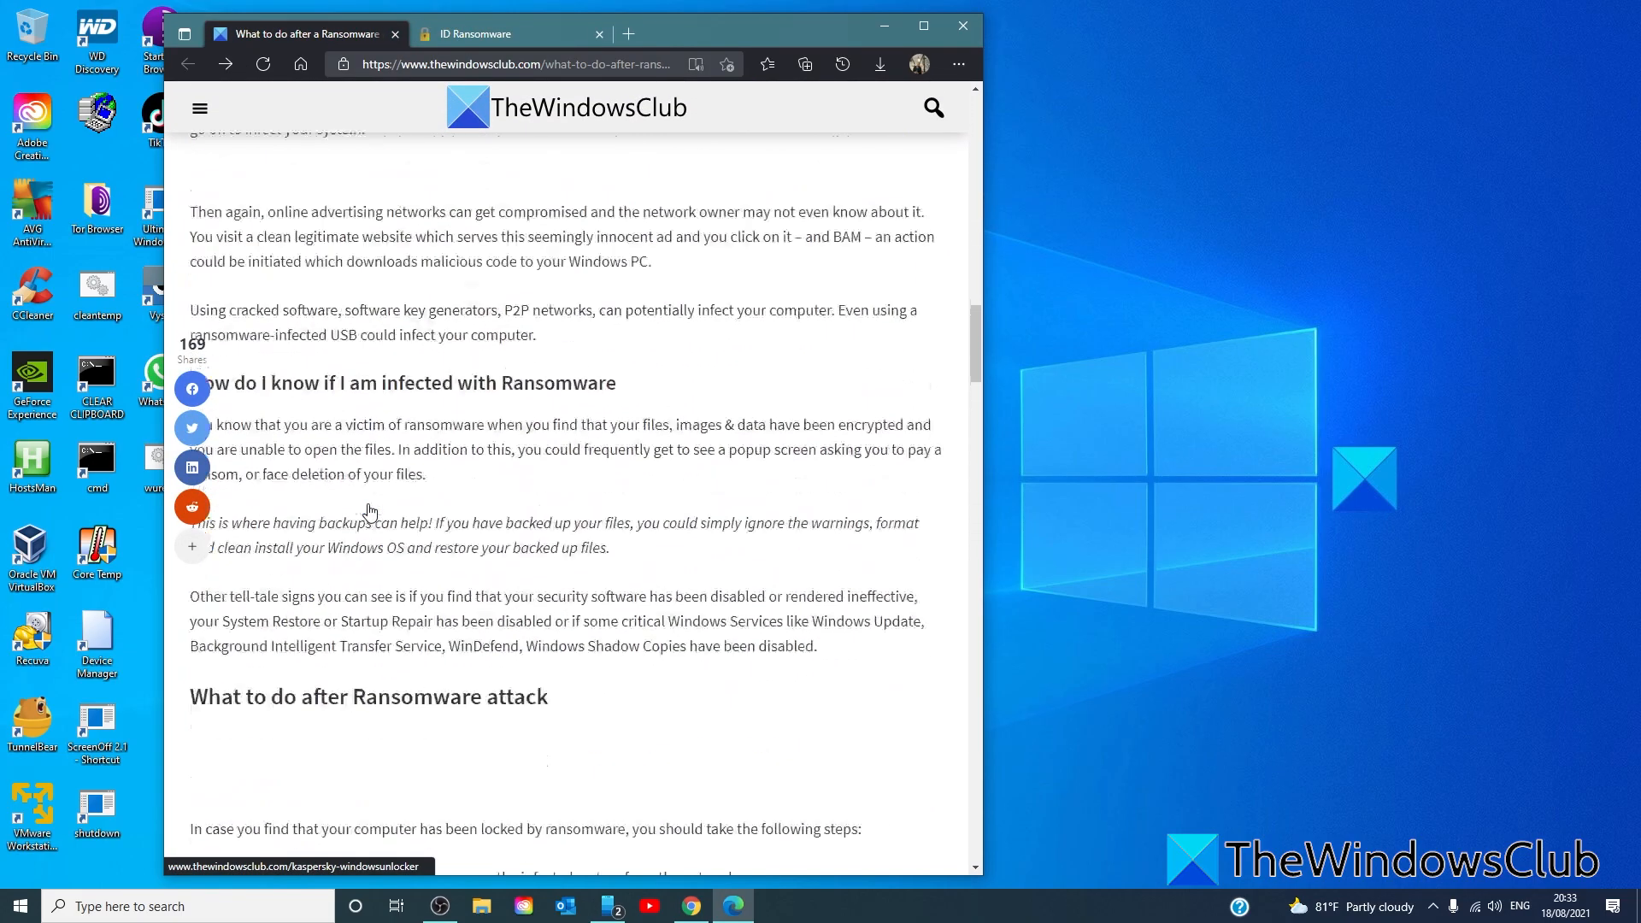
{"action": "scroll", "scroll_direction": "up", "scroll_amount": 3}
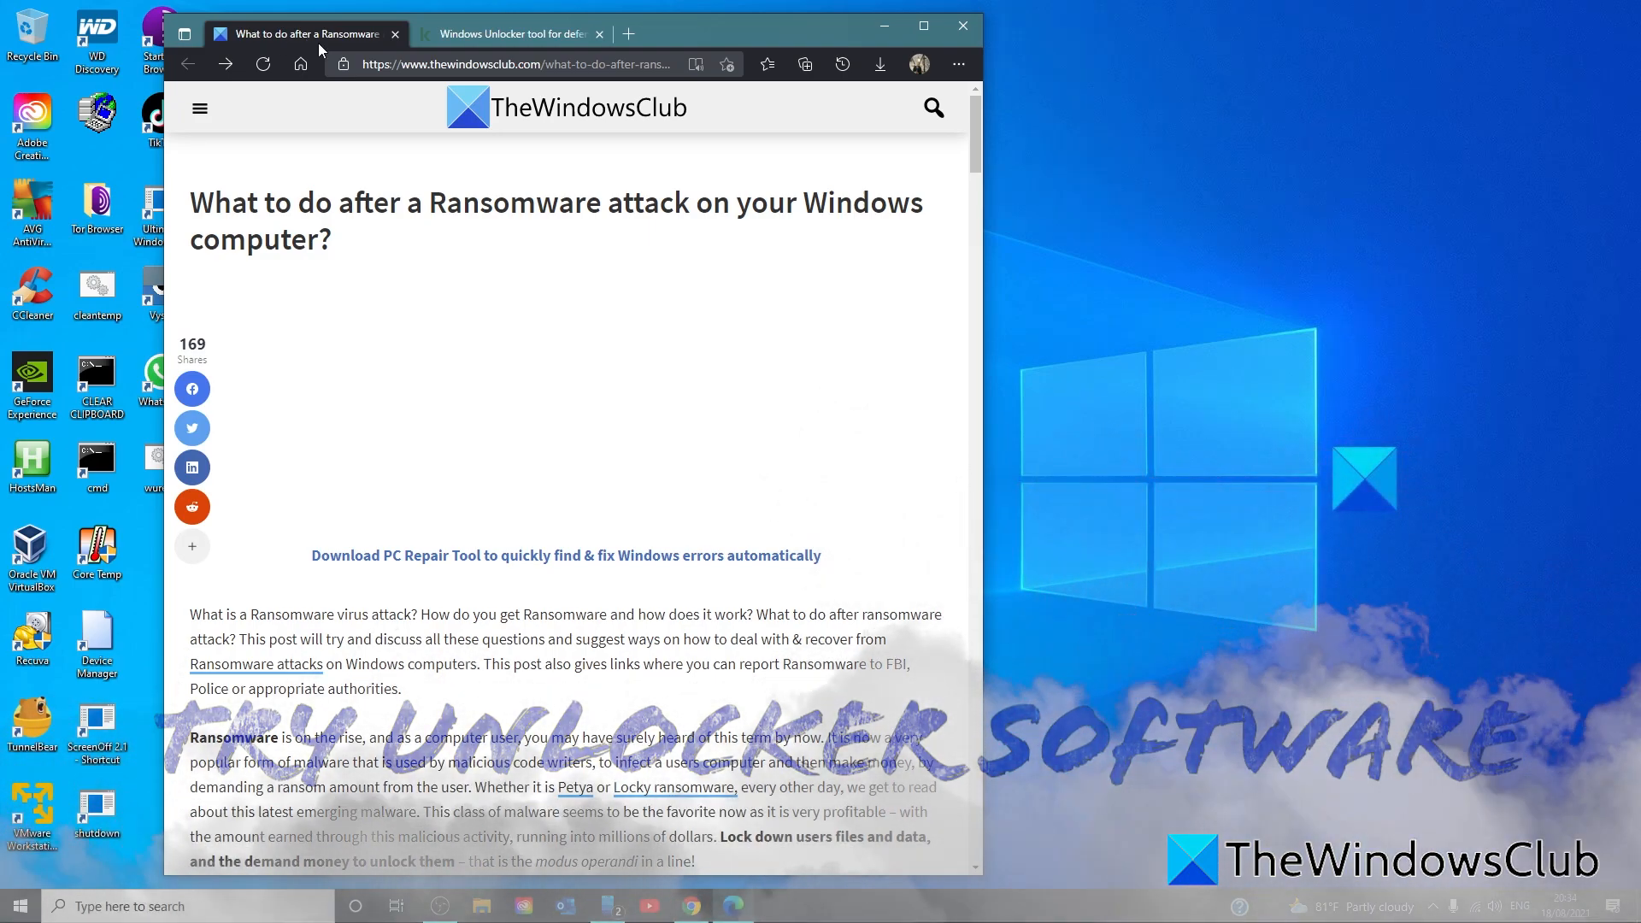
{"action": "left_click", "coordinate": [509, 33]}
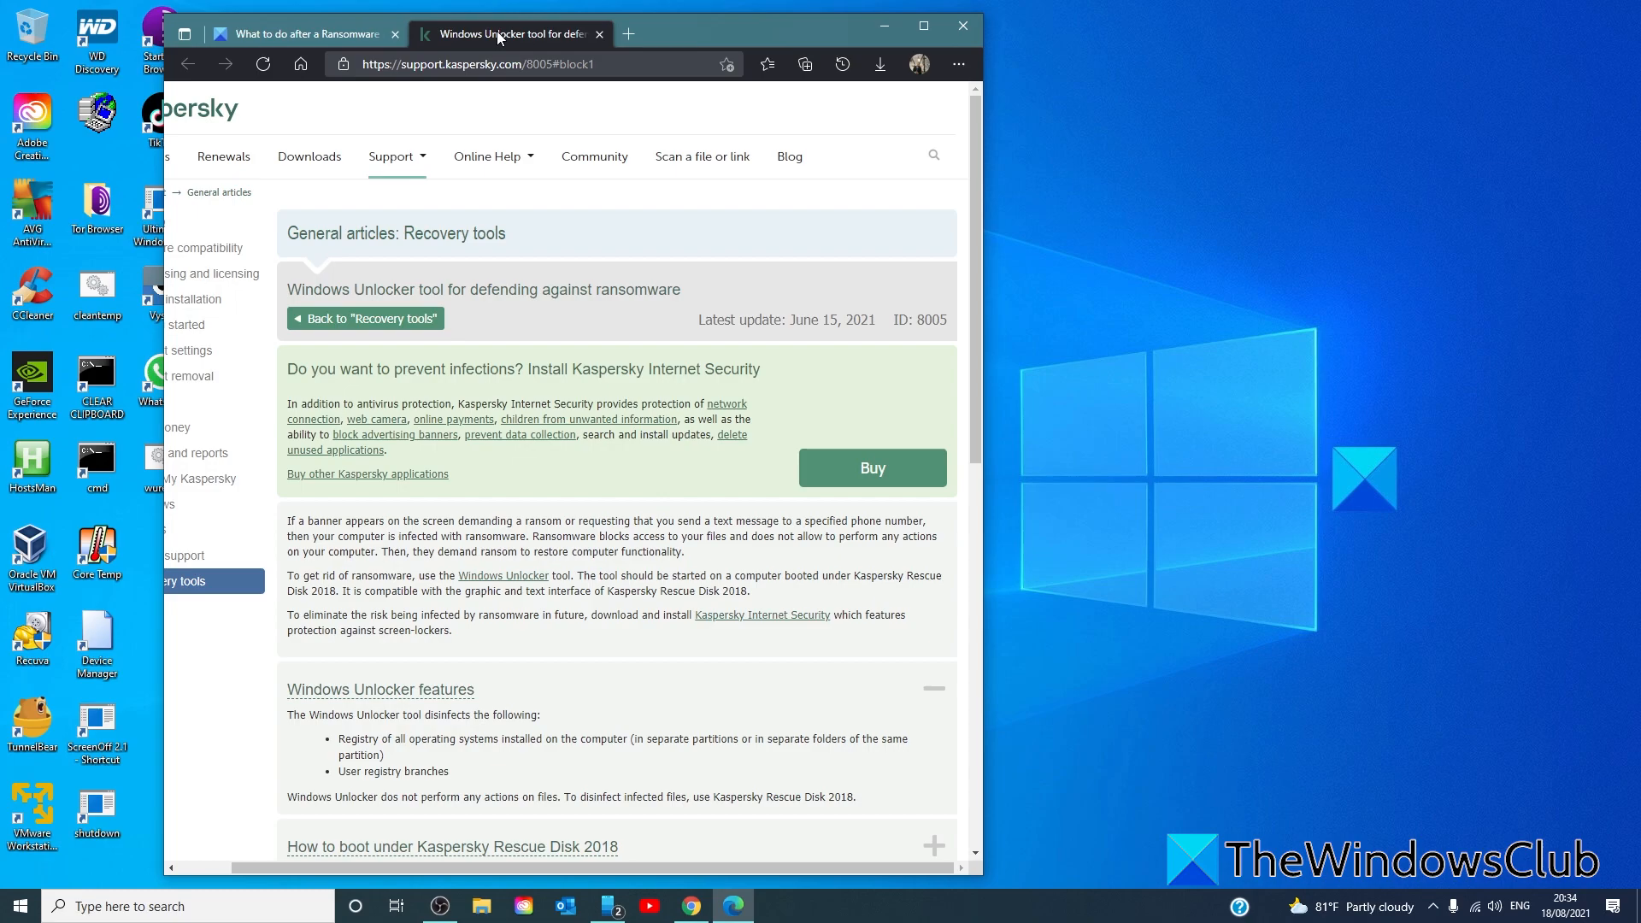
{"action": "left_click", "coordinate": [304, 34]}
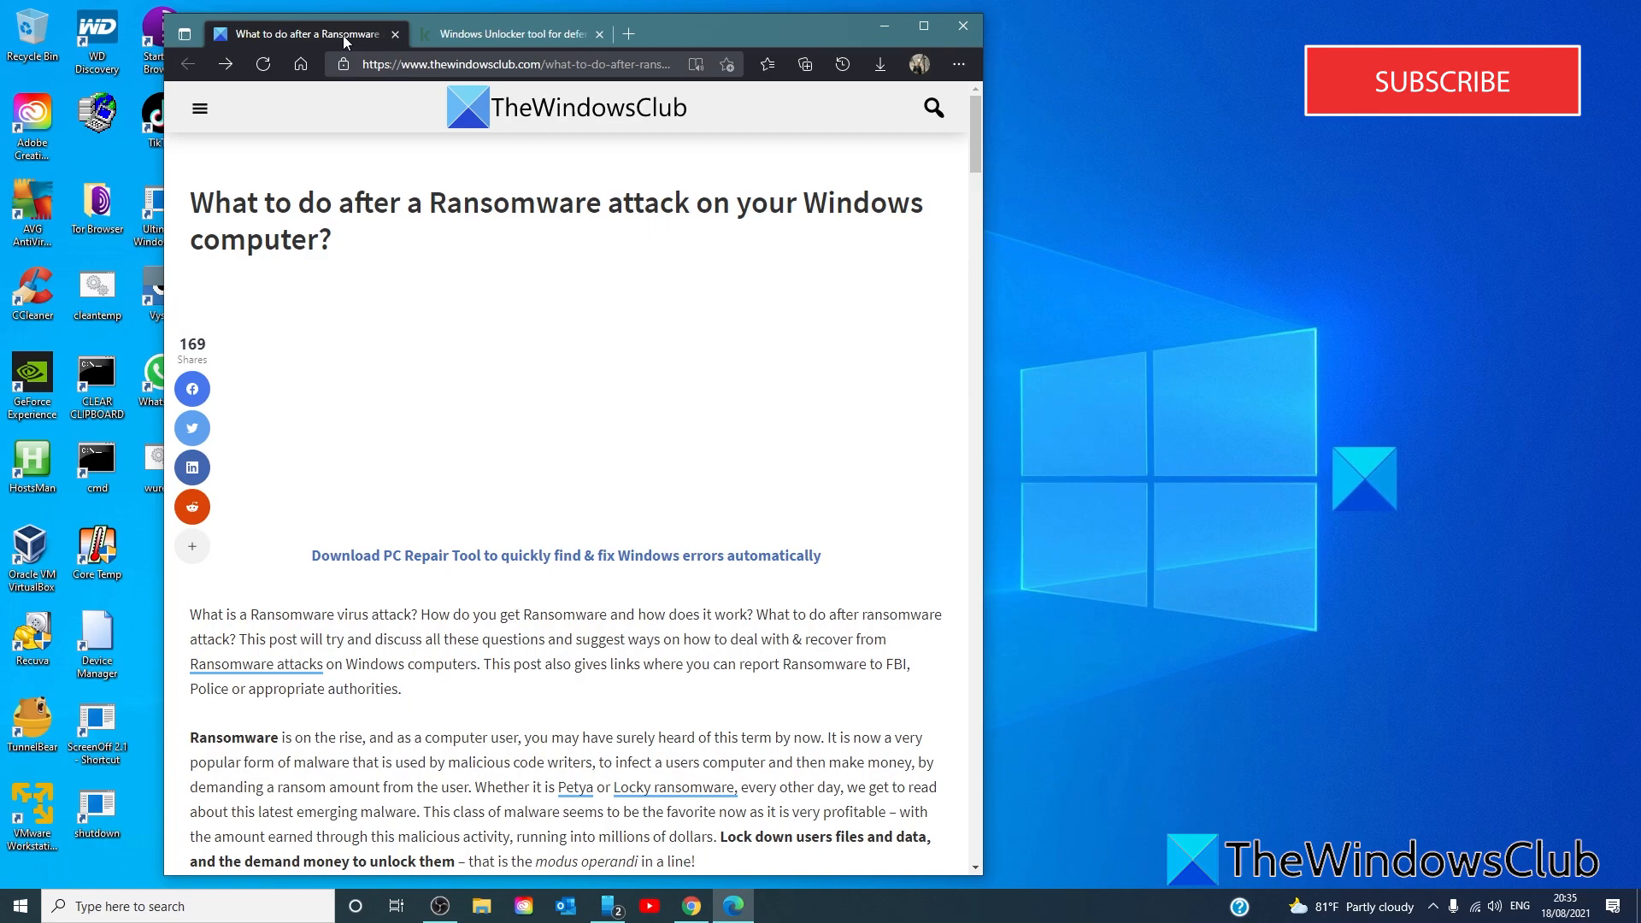
{"action": "mouse_move", "coordinate": [1442, 100]}
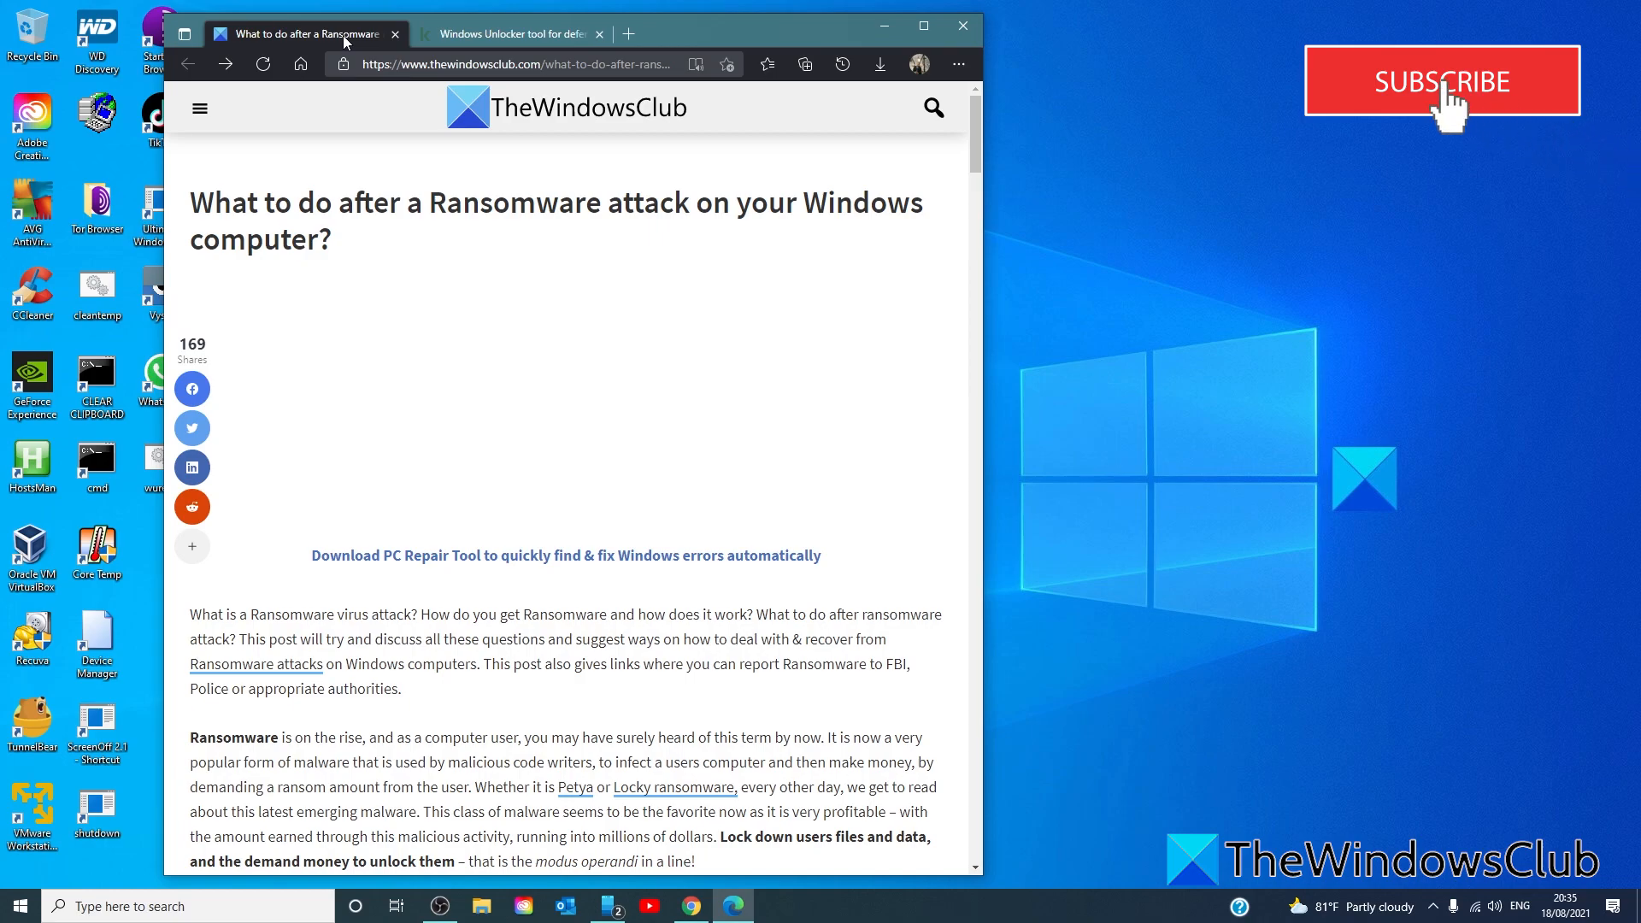